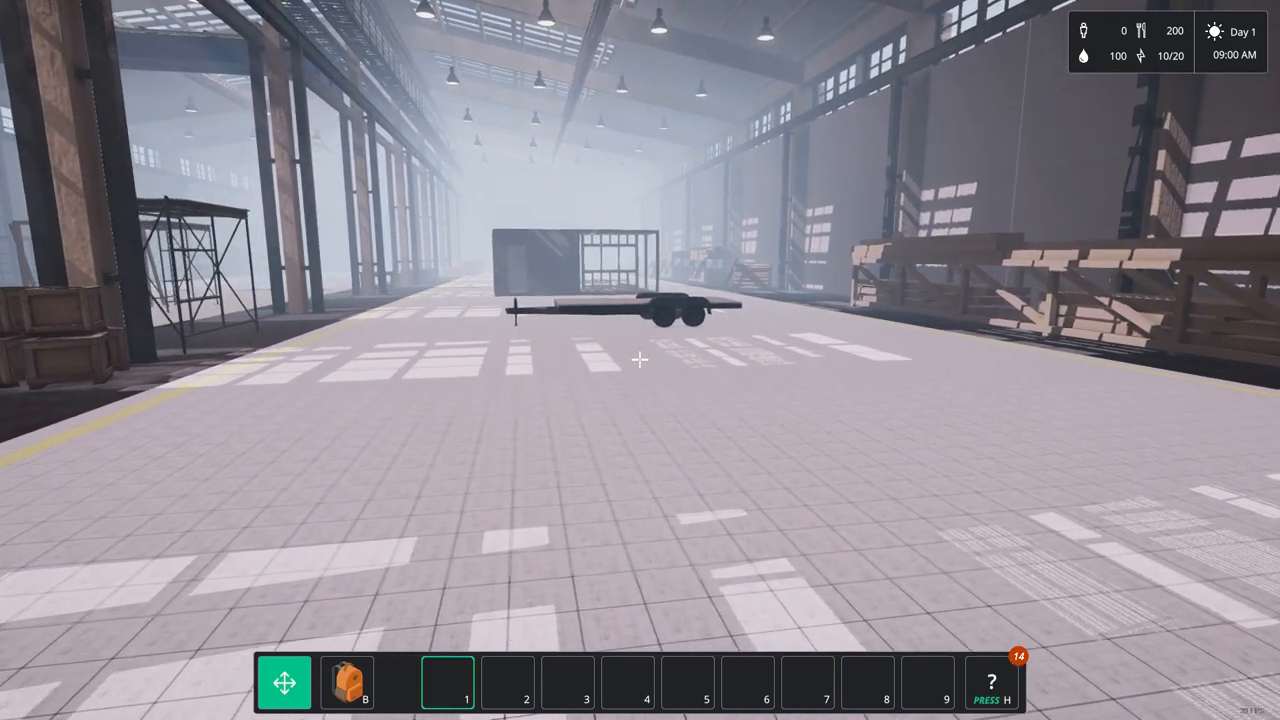
pyautogui.moveTo(640, 360)
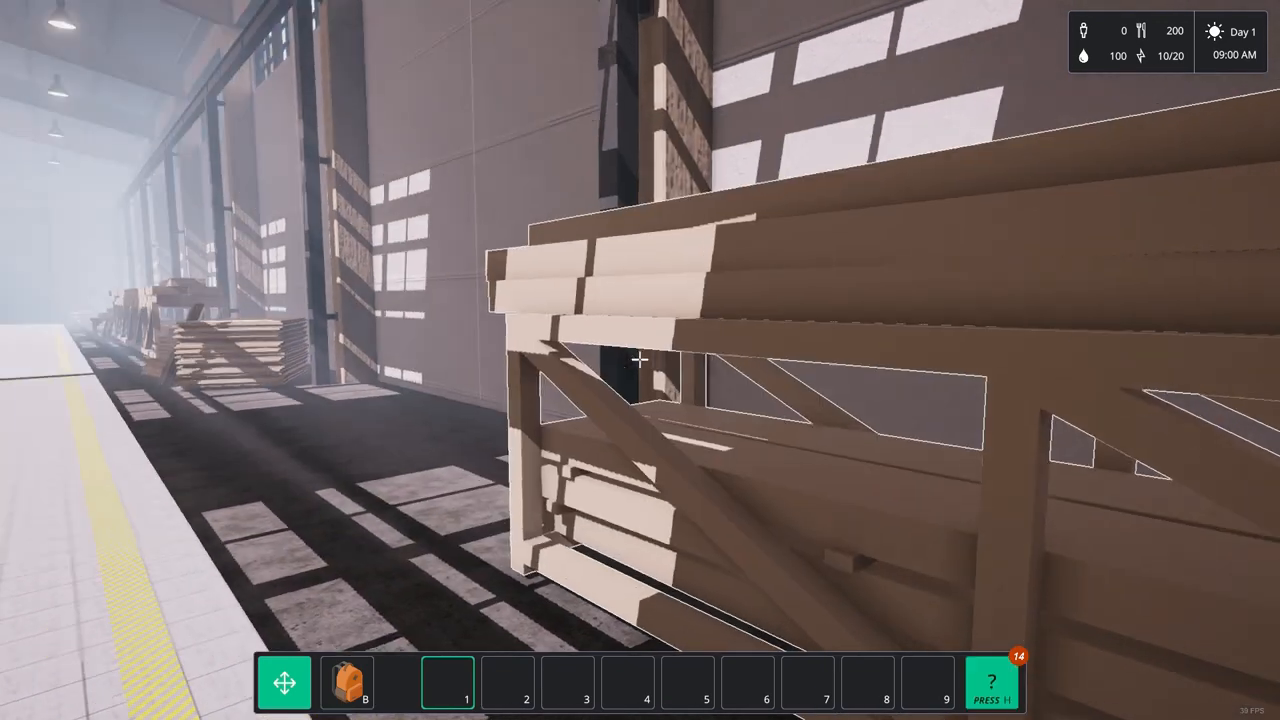
pyautogui.moveTo(640, 360)
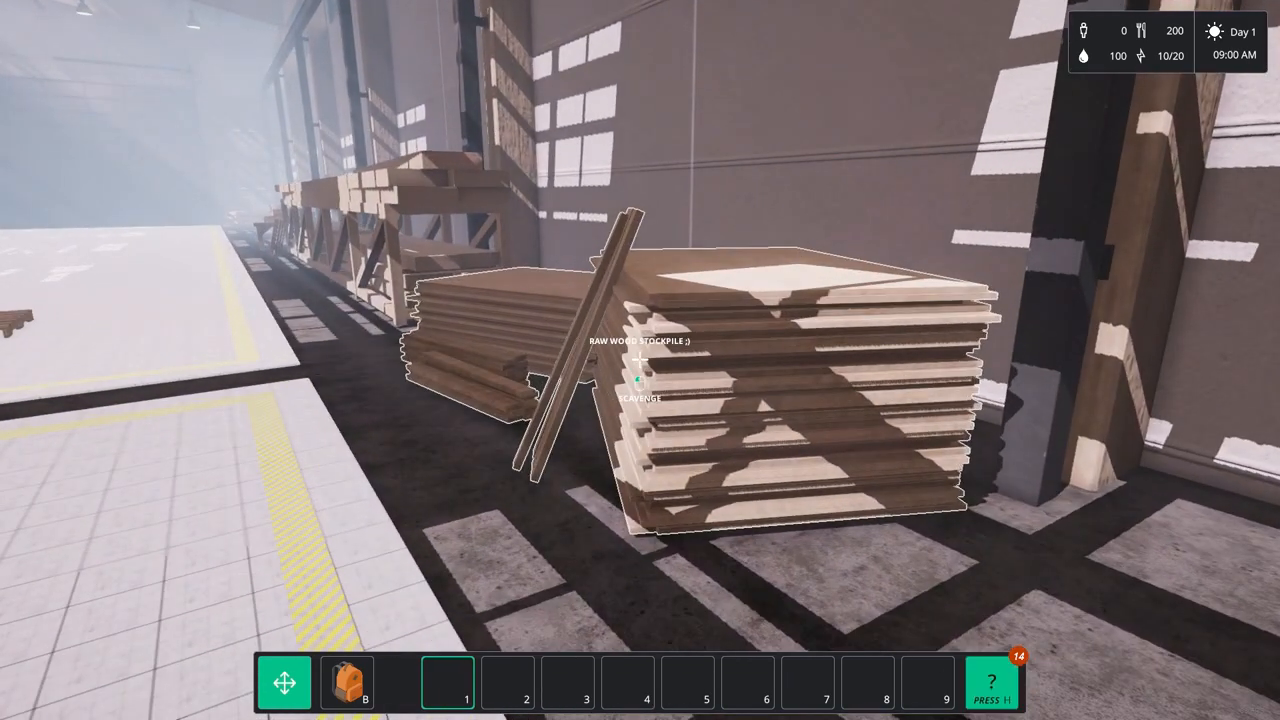
# Download the Terraced Farm blueprint from the desk computer and close the Downloads window
pyautogui.click(640, 360)
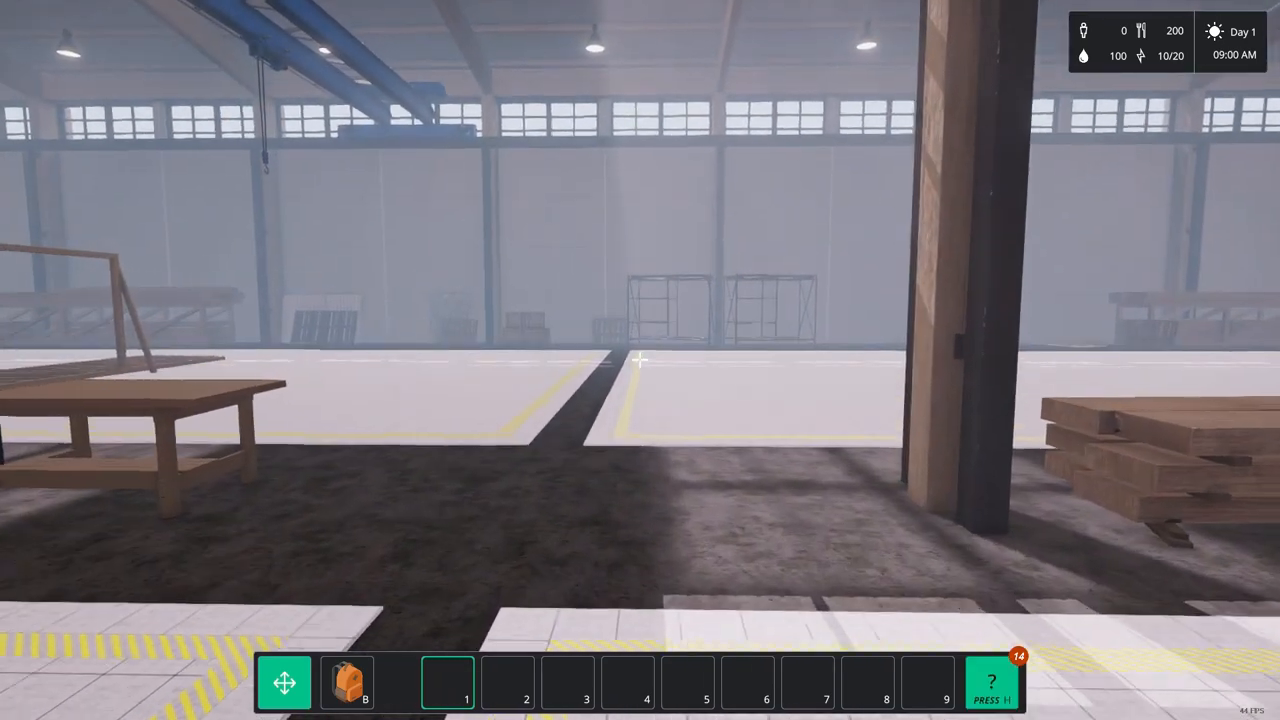
pyautogui.moveTo(640, 360)
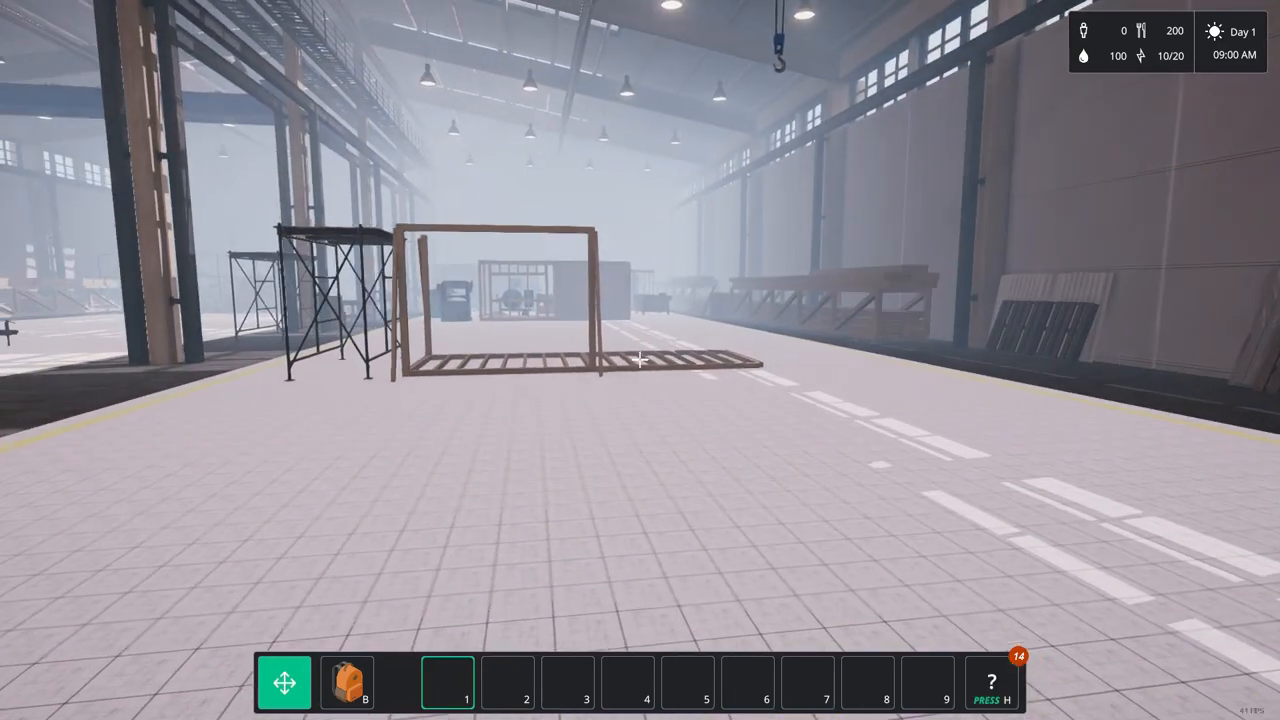
pyautogui.moveTo(640, 360)
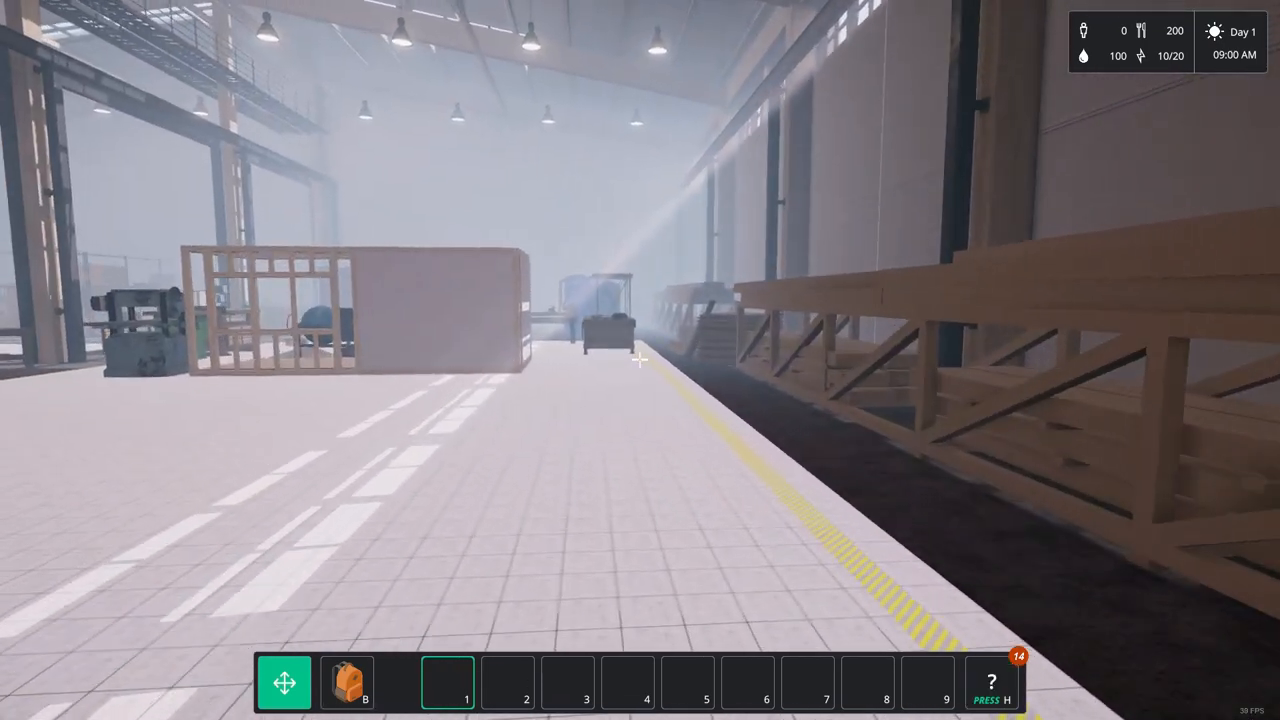
pyautogui.moveTo(640, 360)
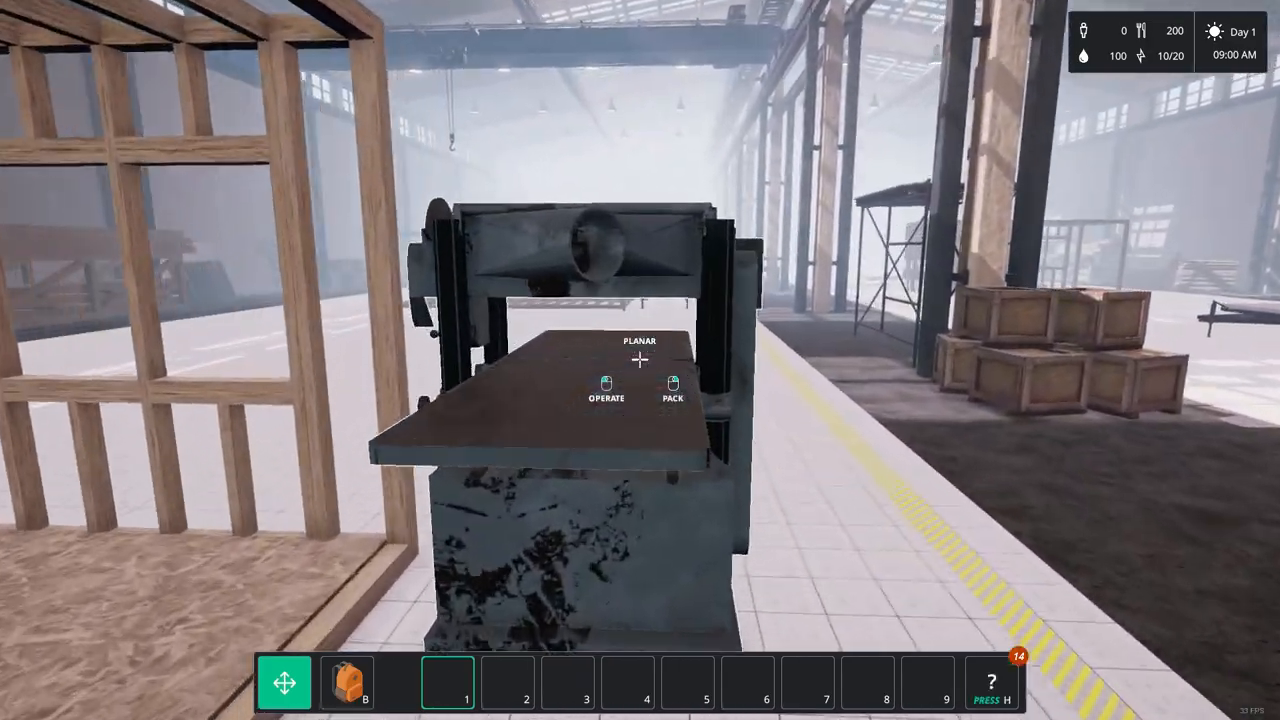
pyautogui.moveTo(640, 360)
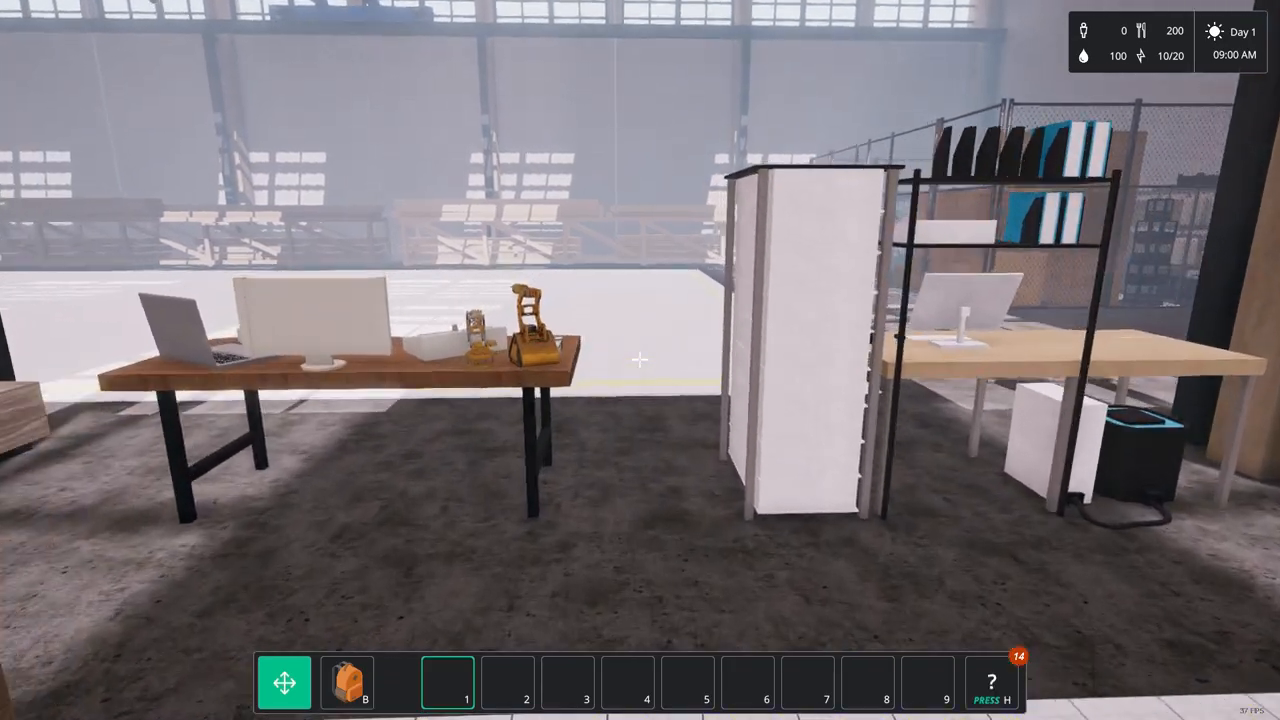
pyautogui.moveTo(640, 360)
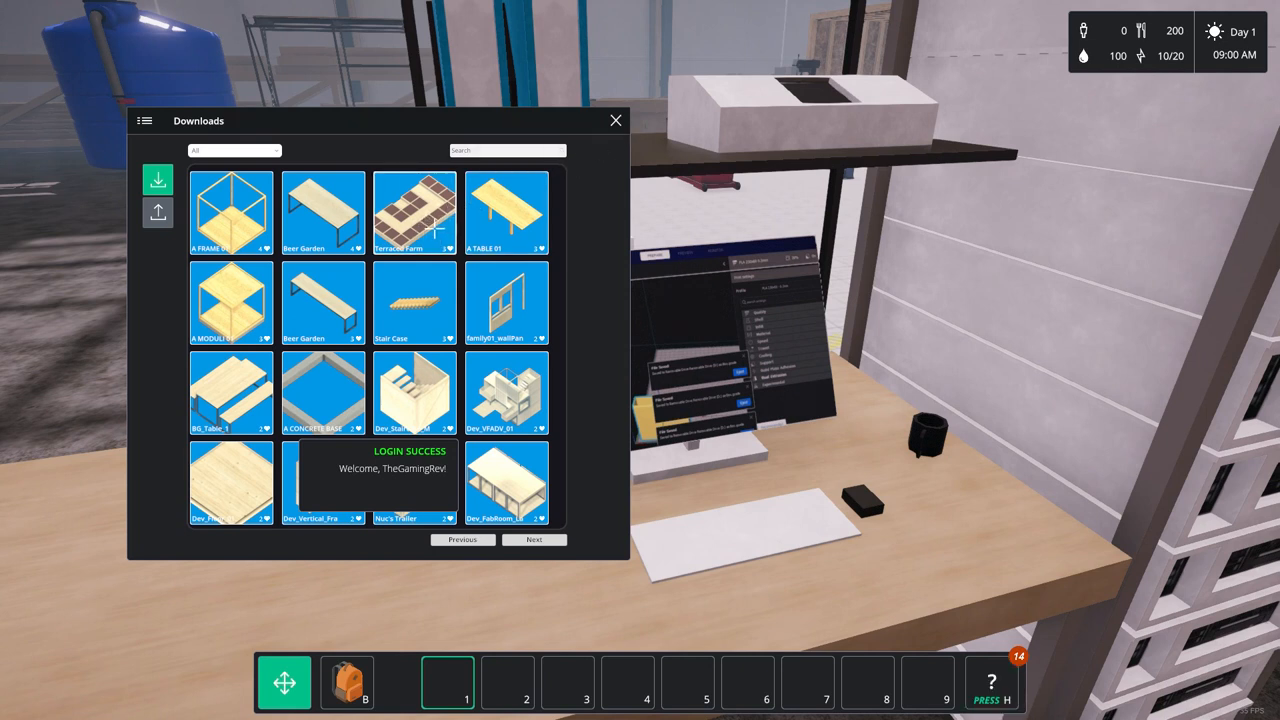
pyautogui.click(414, 212)
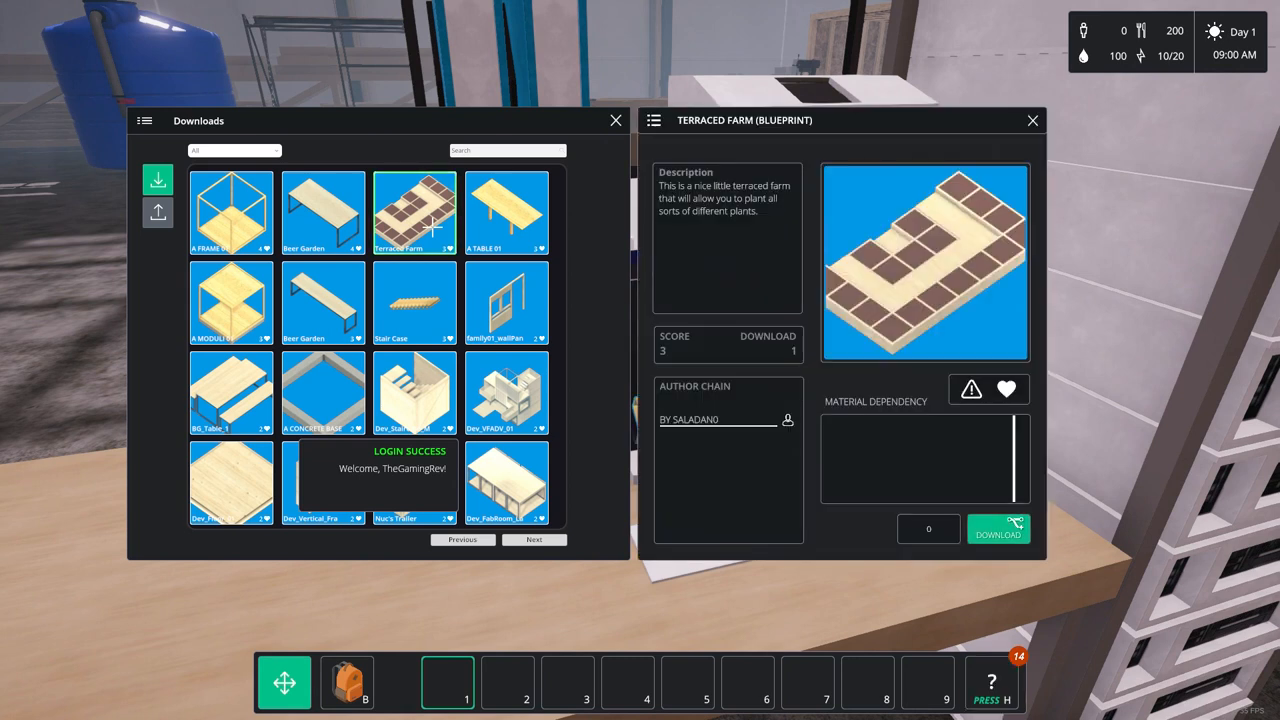
pyautogui.moveTo(712, 334)
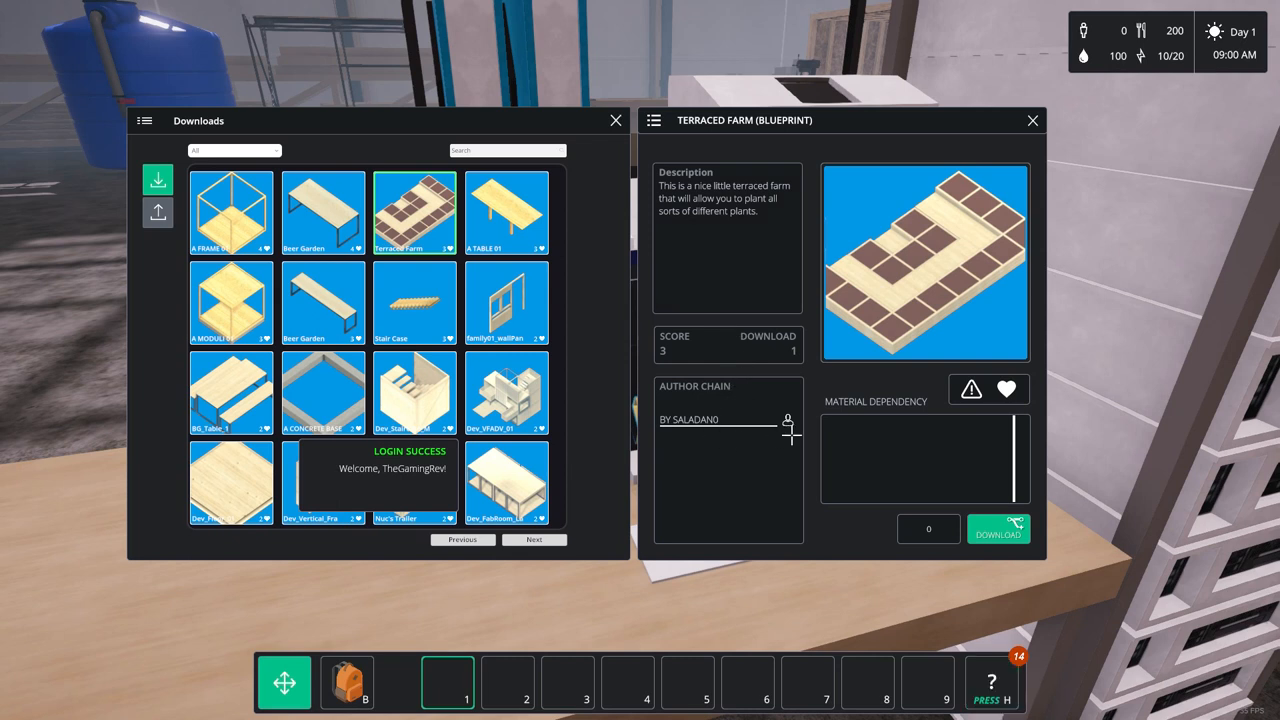
pyautogui.moveTo(924, 290)
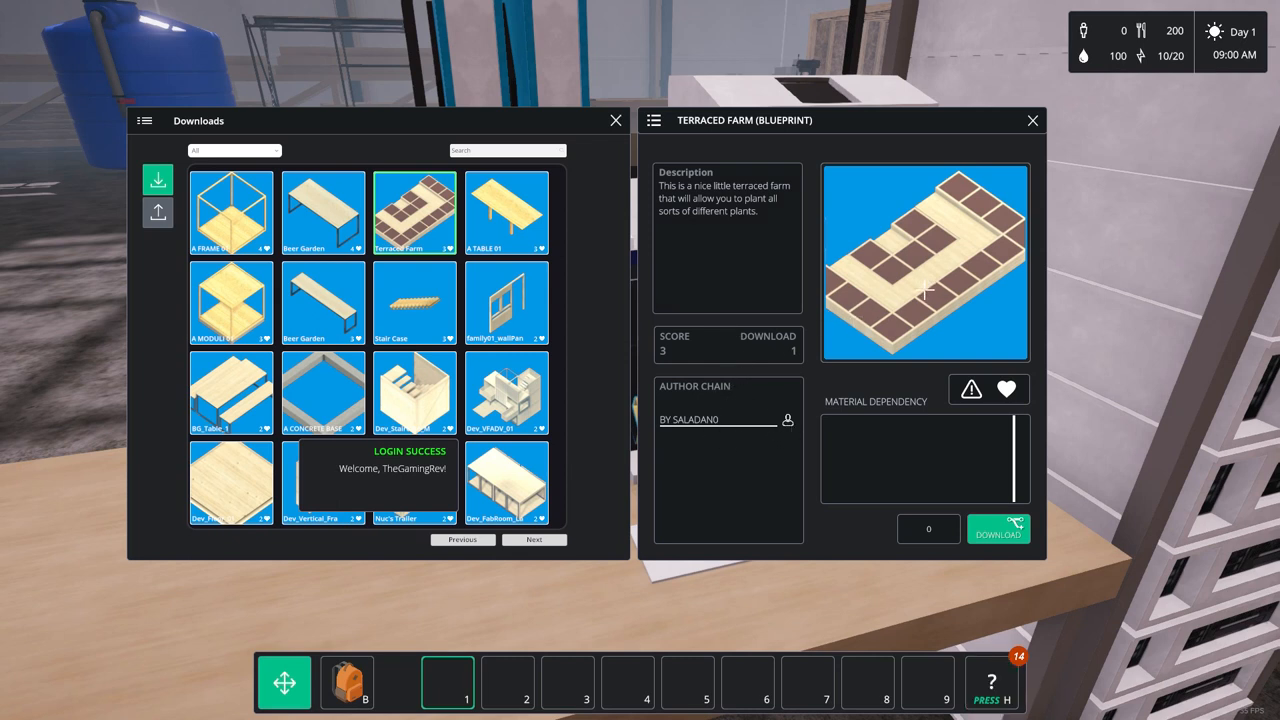
pyautogui.moveTo(930, 284)
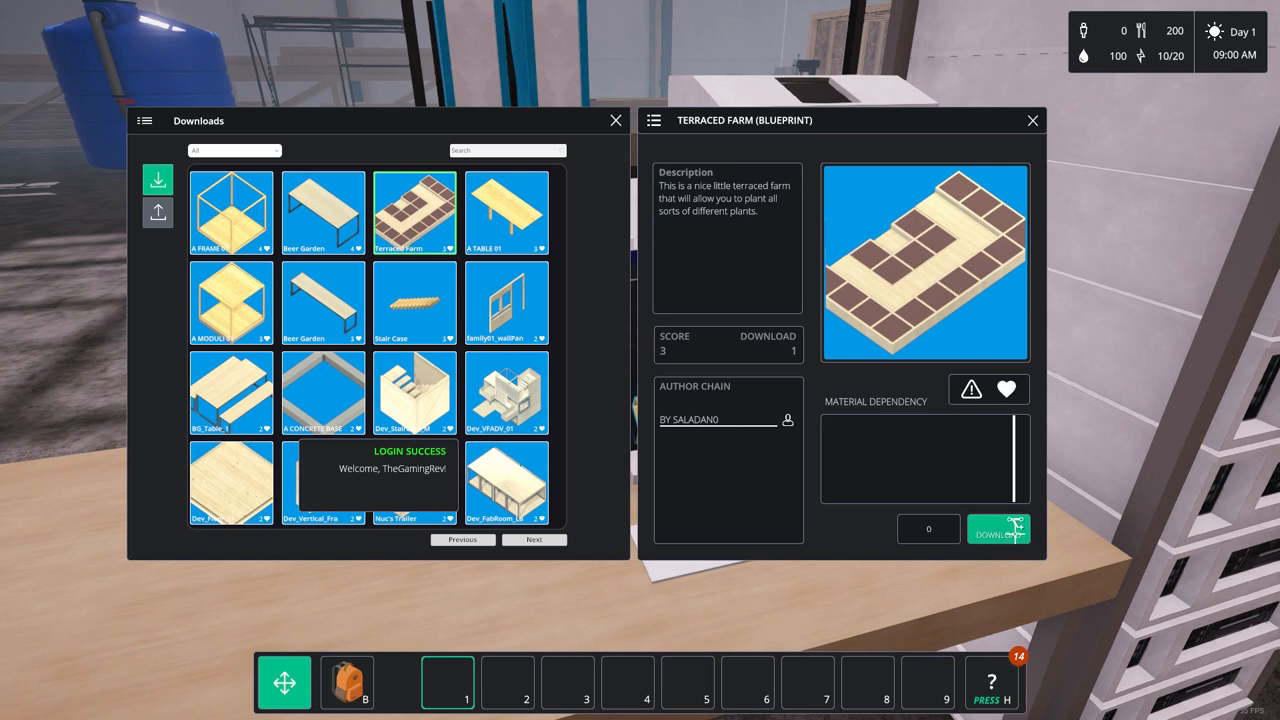
pyautogui.click(1032, 120)
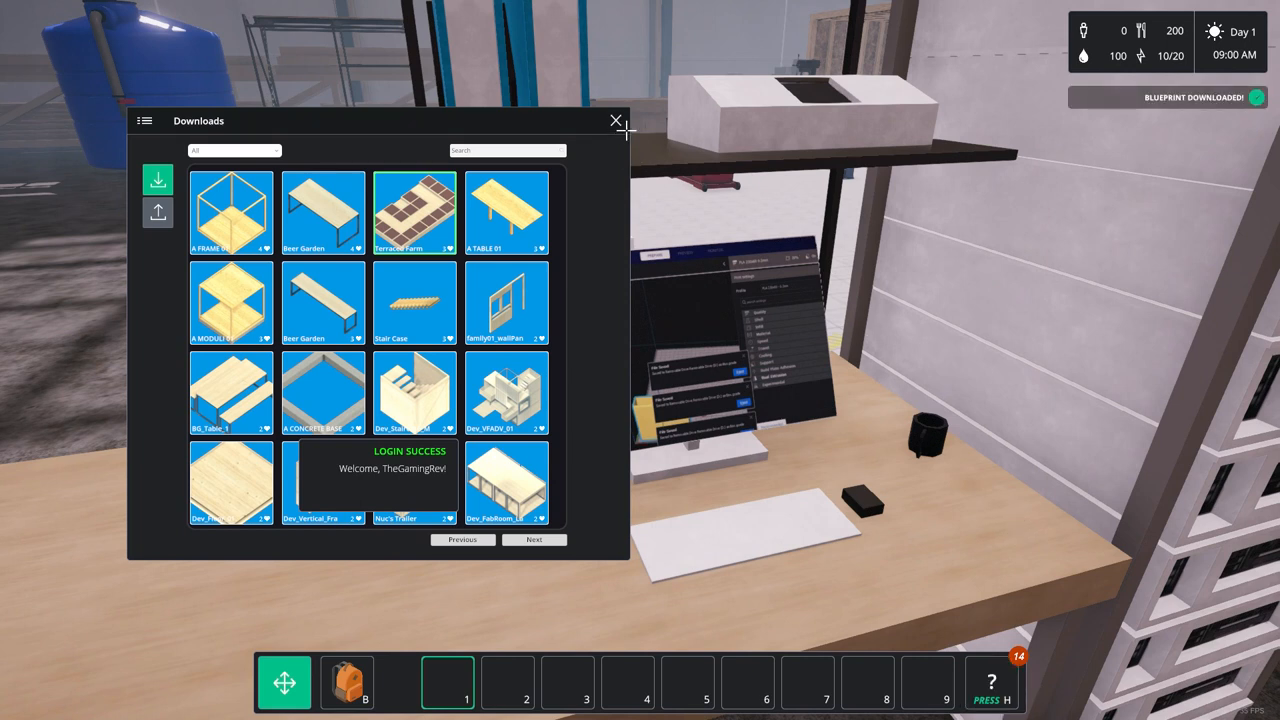
pyautogui.click(616, 120)
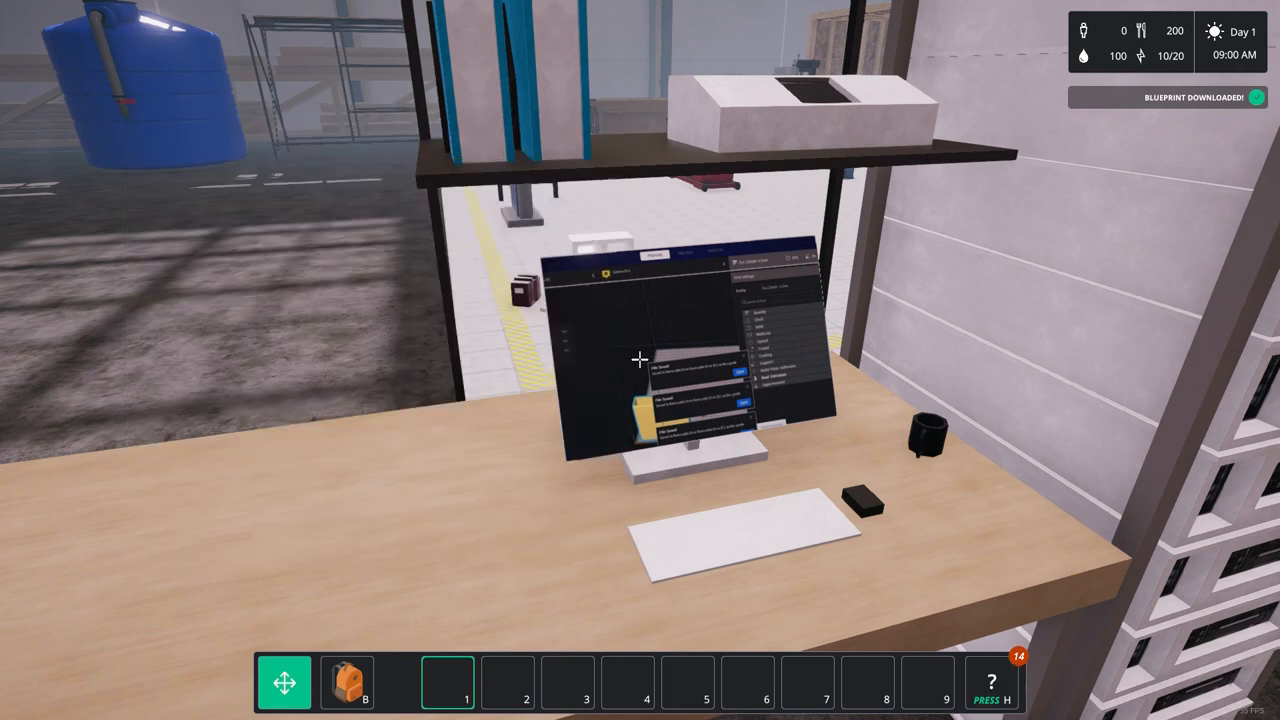
# Equip the Terraced Farm blueprint from the backpack's Blueprints list into hotbar slot 1
pyautogui.press('b')
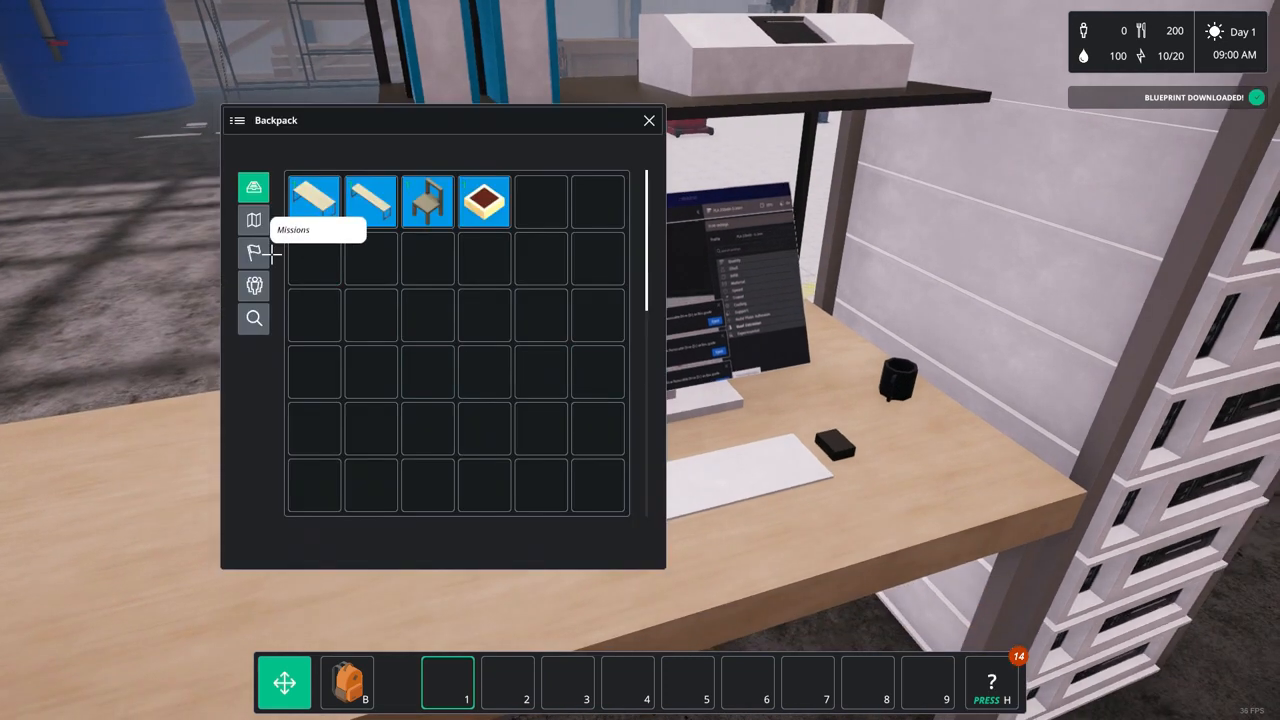
pyautogui.click(252, 218)
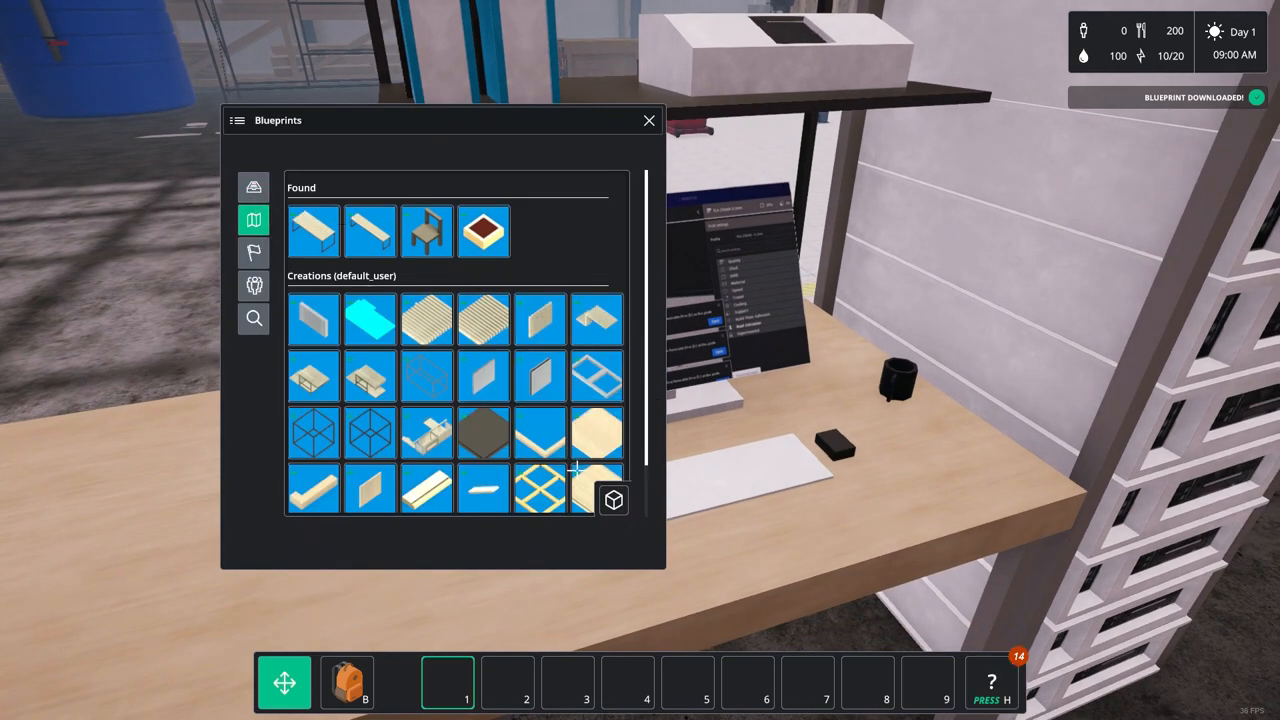
pyautogui.scroll(-3)
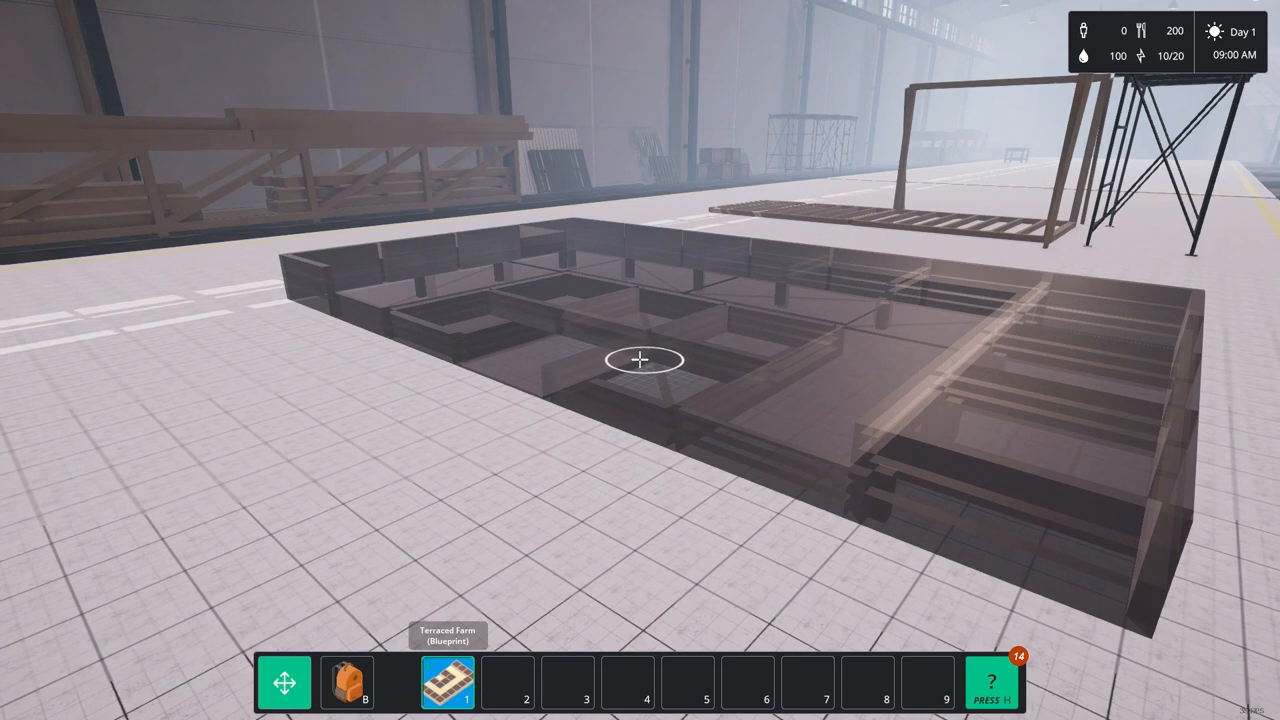
pyautogui.click(640, 360)
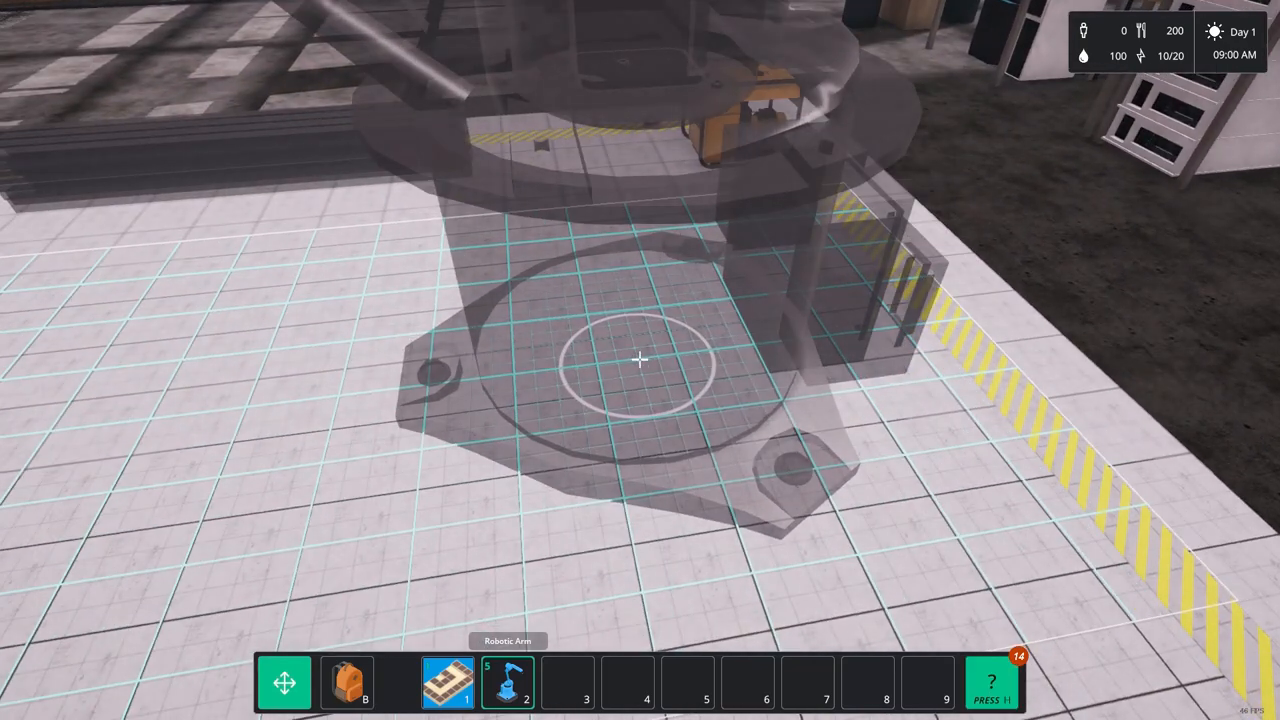
# Place the Robotic Arm on the factory floor for building the Terraced Farm
pyautogui.click(640, 358)
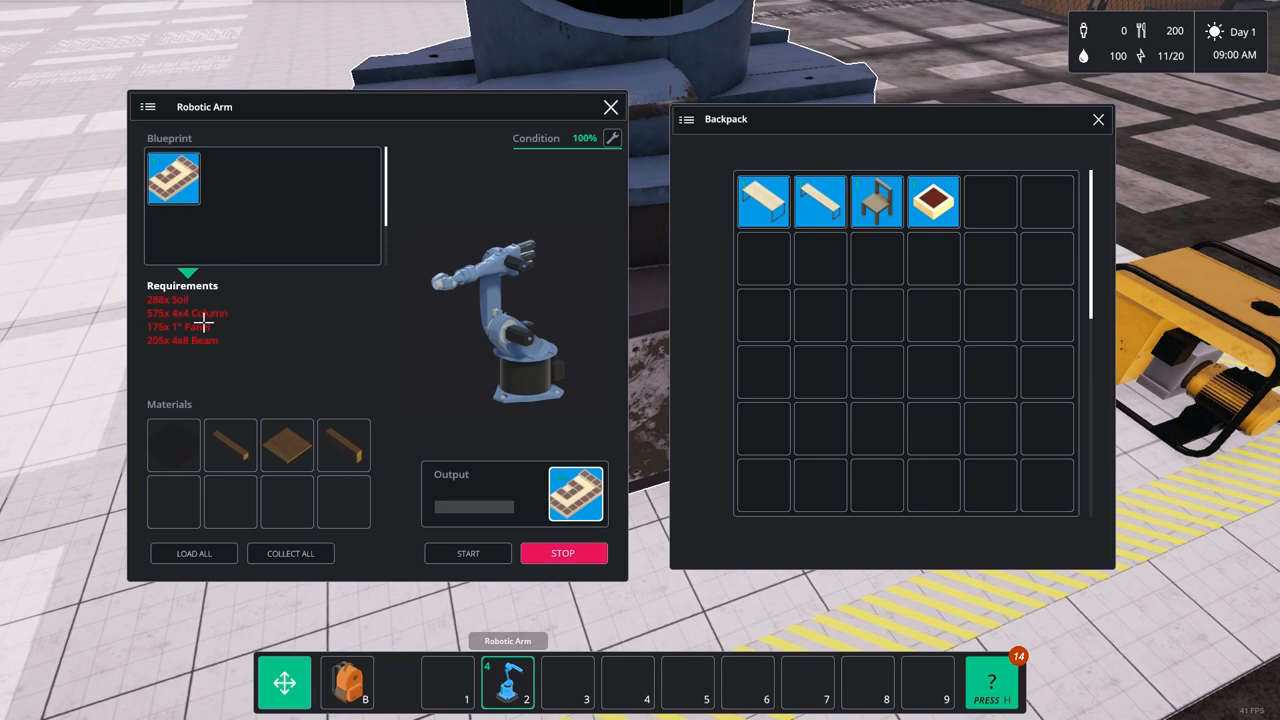
pyautogui.moveTo(196, 354)
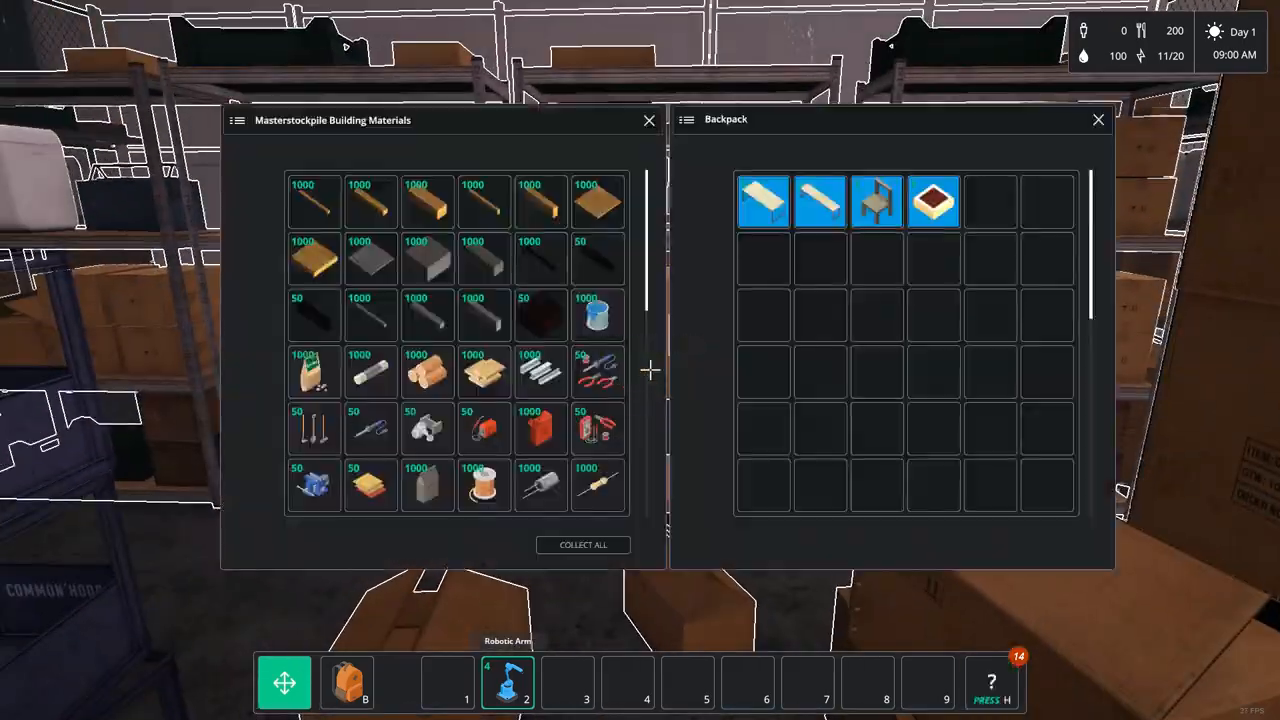
pyautogui.moveTo(372, 204)
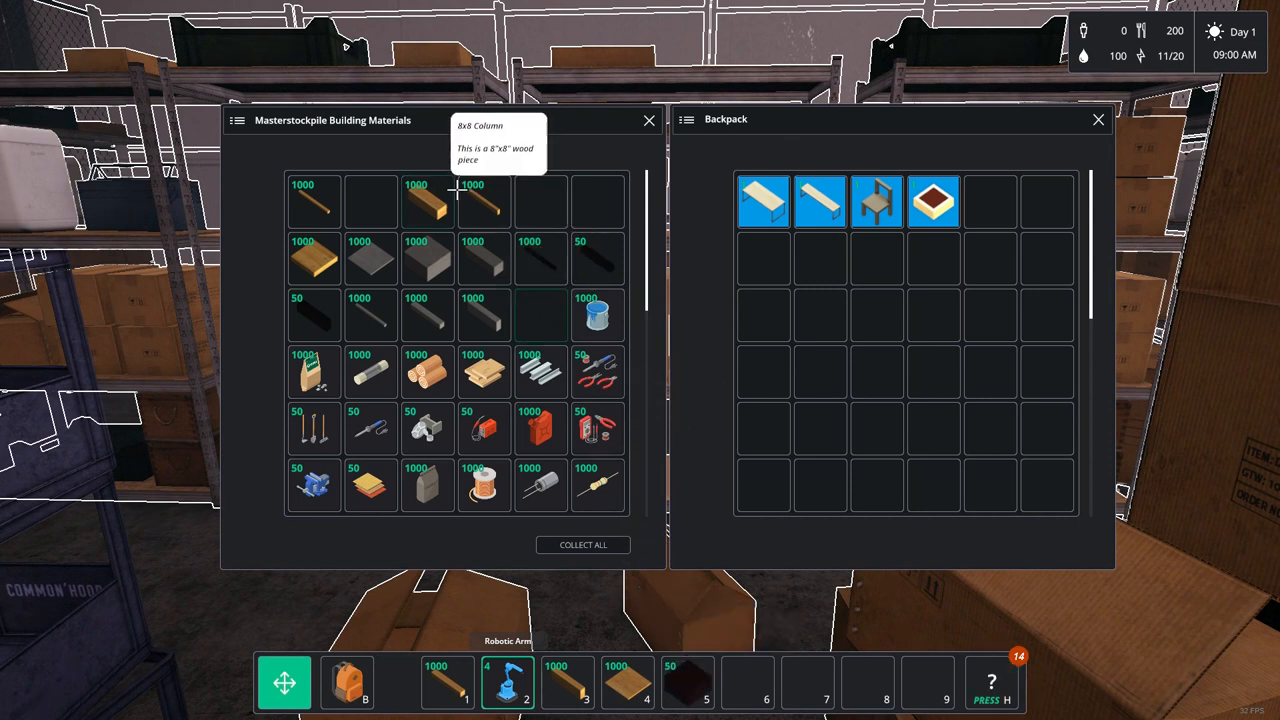
pyautogui.moveTo(590, 276)
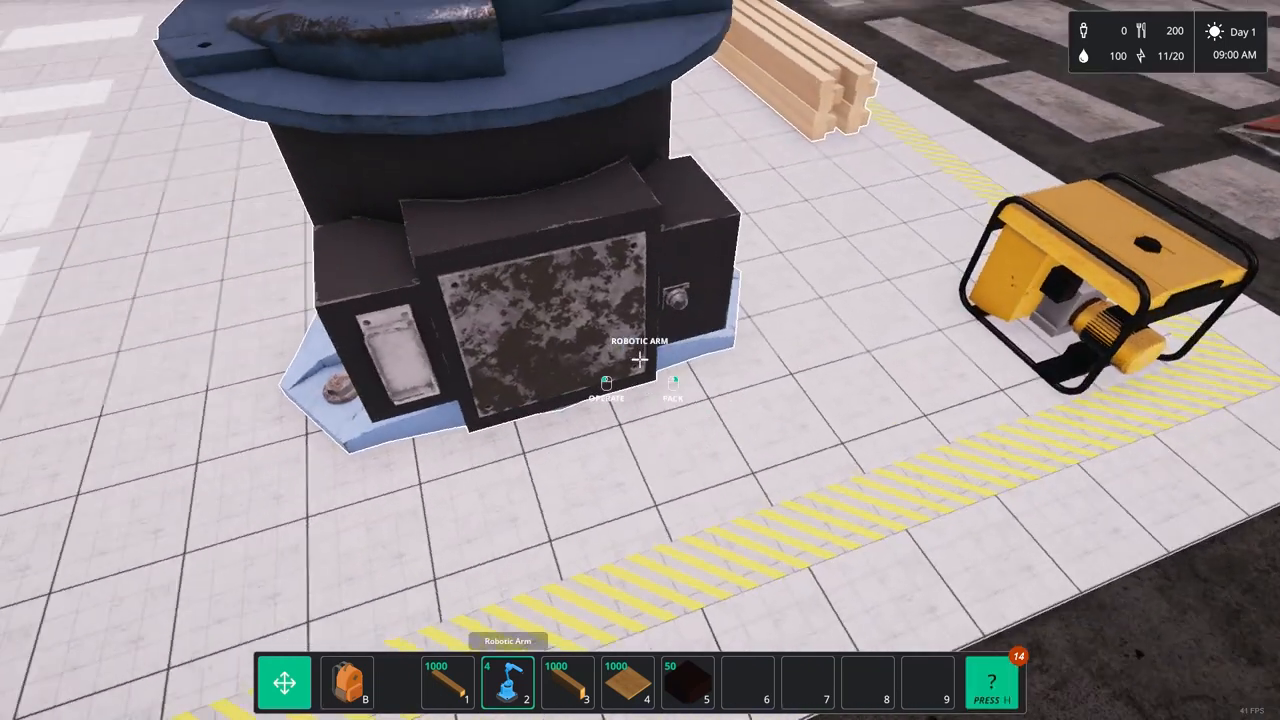
# Load all carried wood columns, panels and beams into the Terraced Farm robotic arm
pyautogui.click(604, 384)
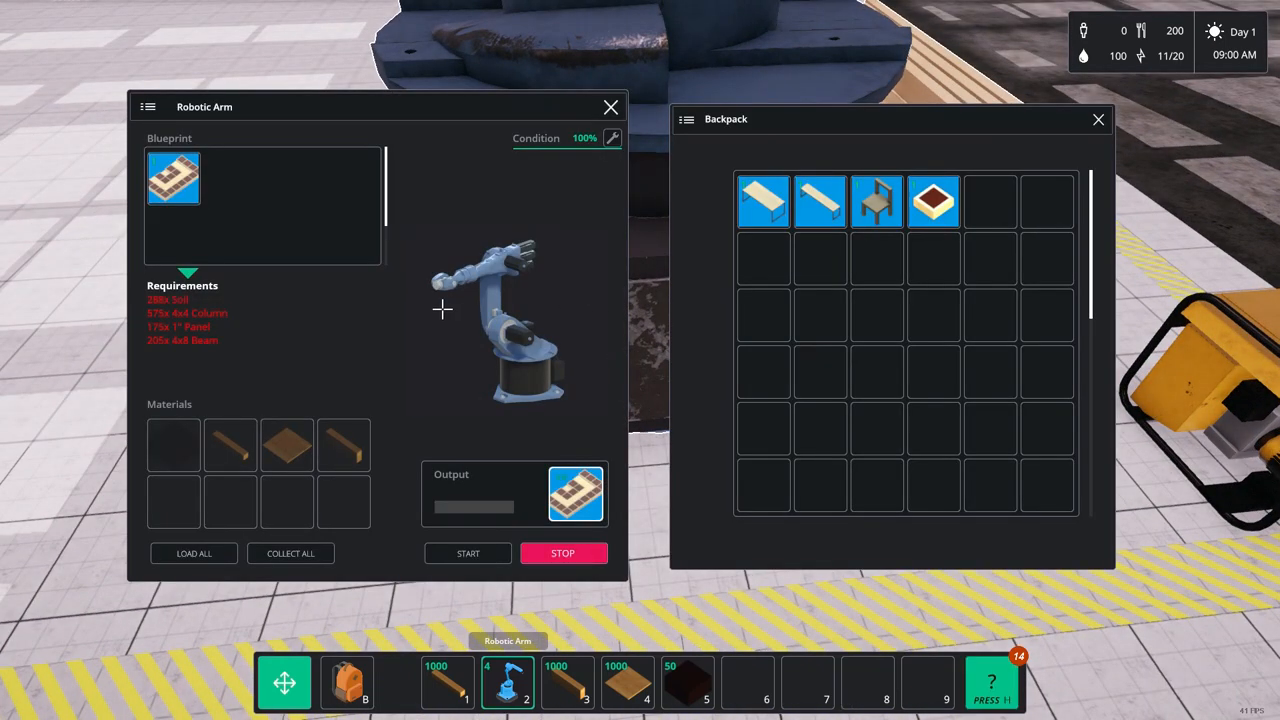
pyautogui.moveTo(238, 304)
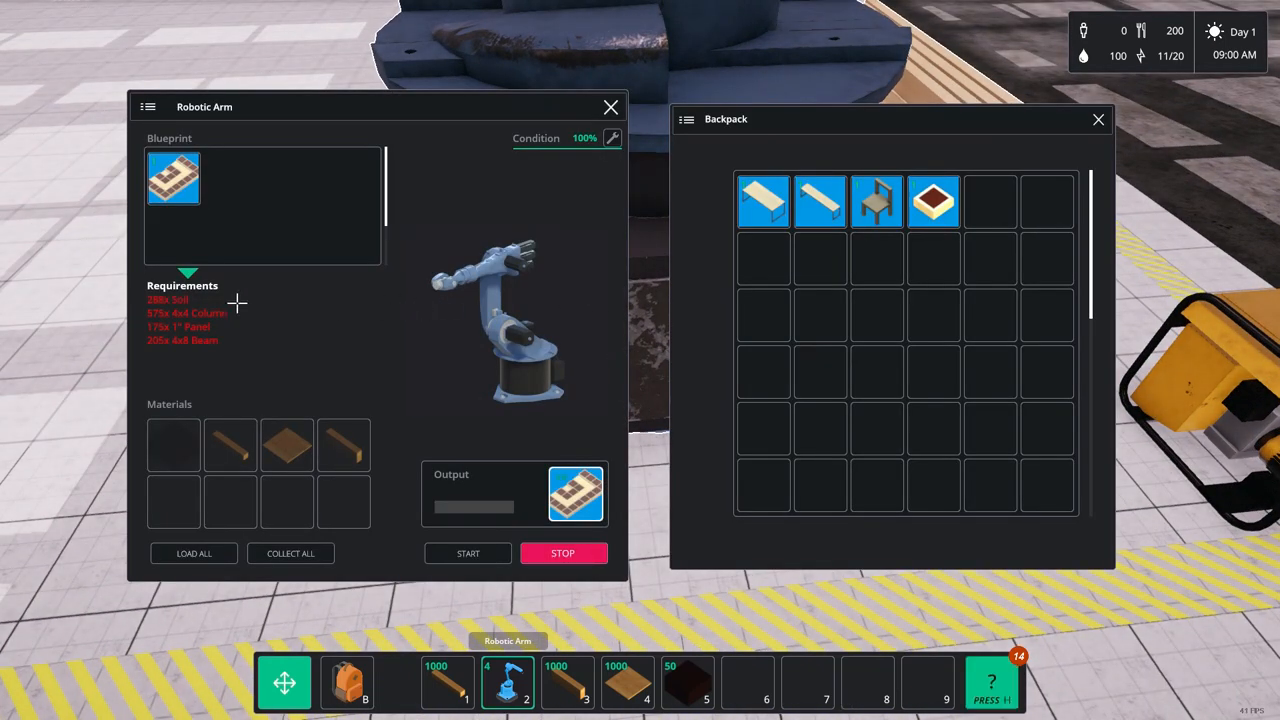
pyautogui.moveTo(192, 568)
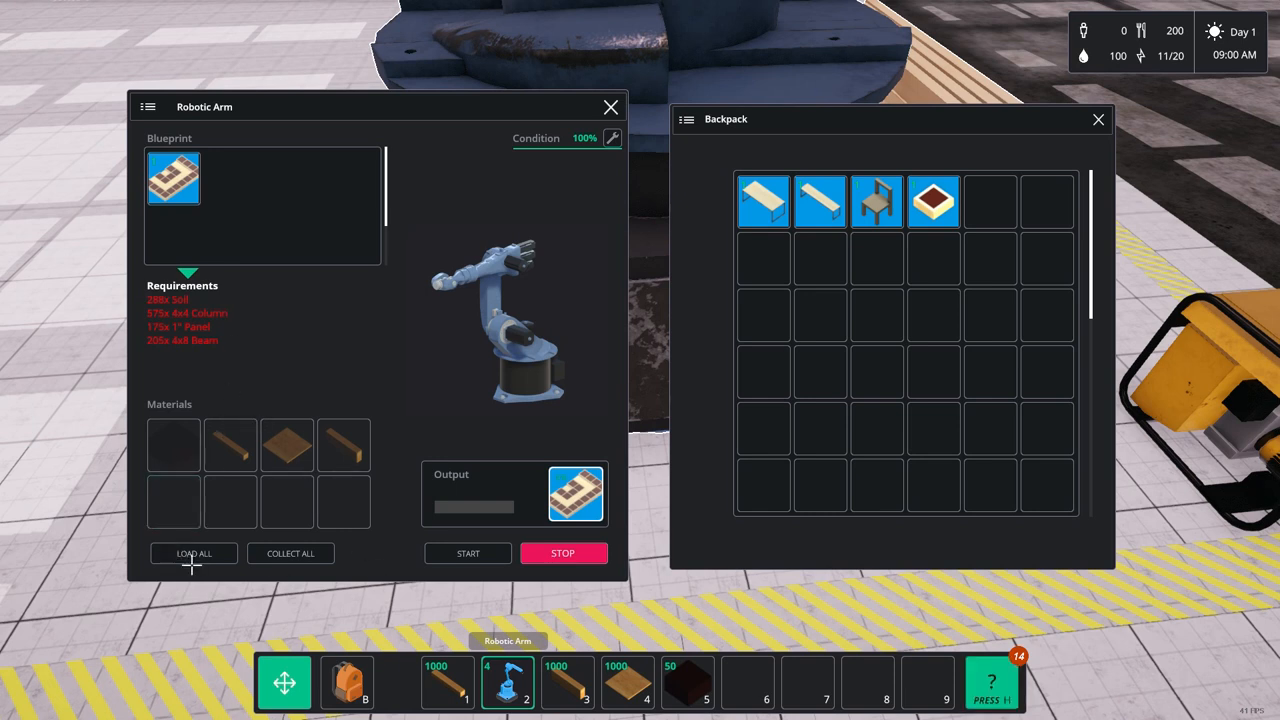
pyautogui.click(192, 552)
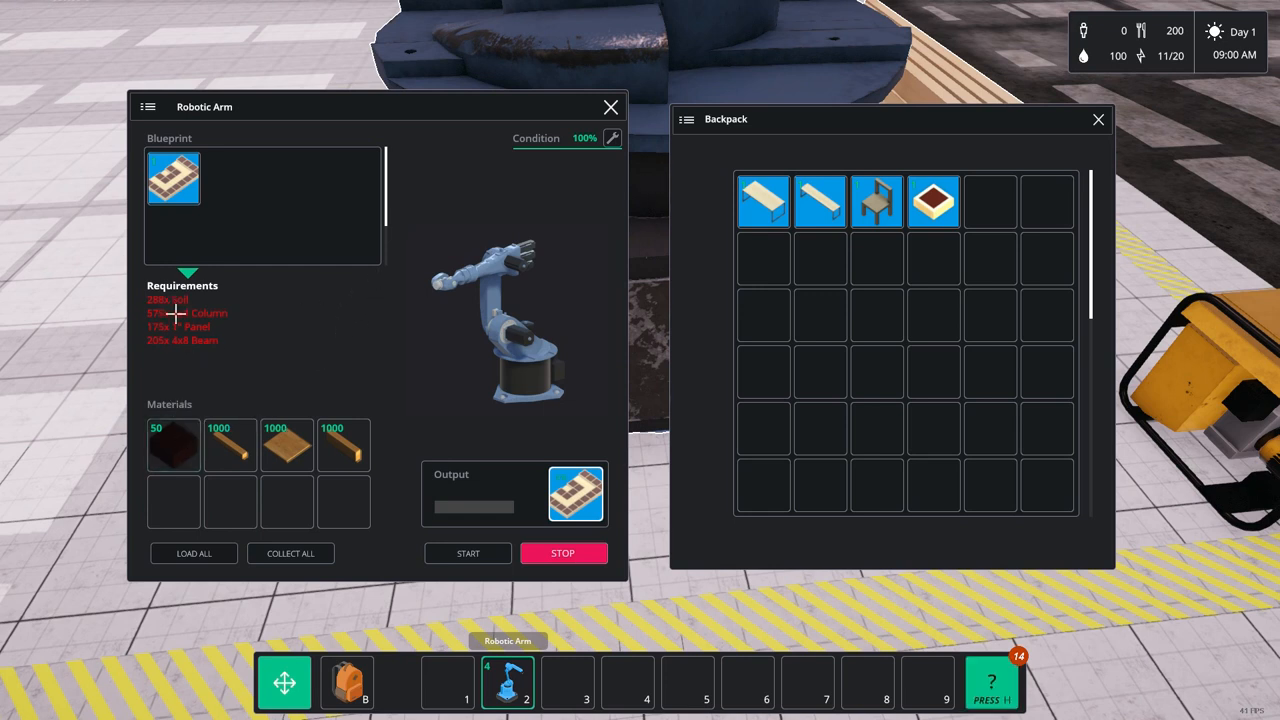
pyautogui.moveTo(406, 266)
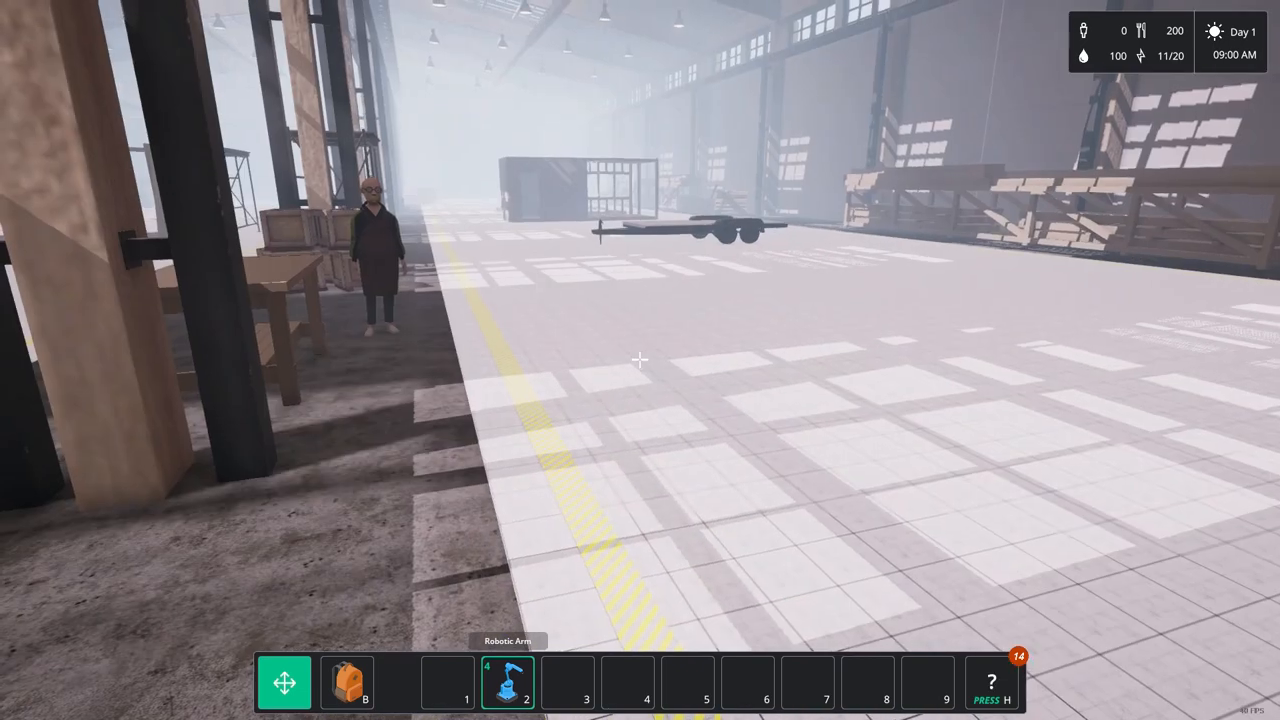
pyautogui.moveTo(640, 360)
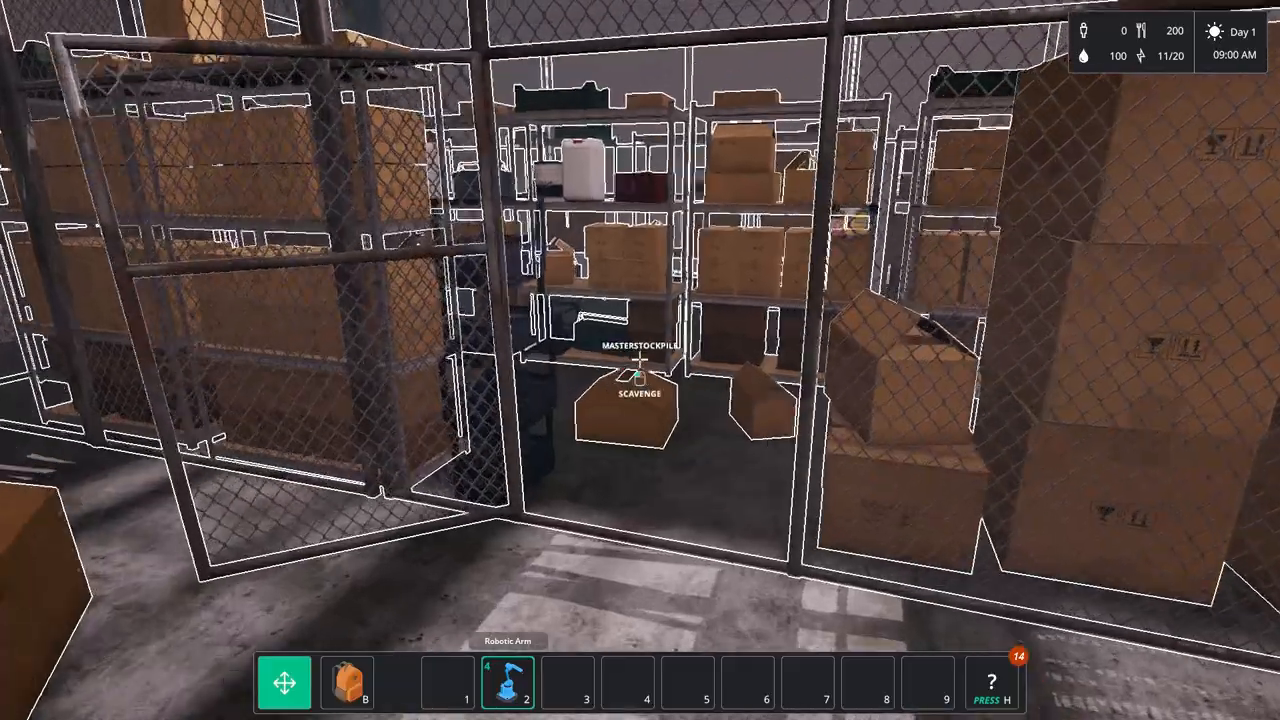
# Move 250 dark material from the Masterstockpile into the backpack and close the stockpile
pyautogui.click(640, 390)
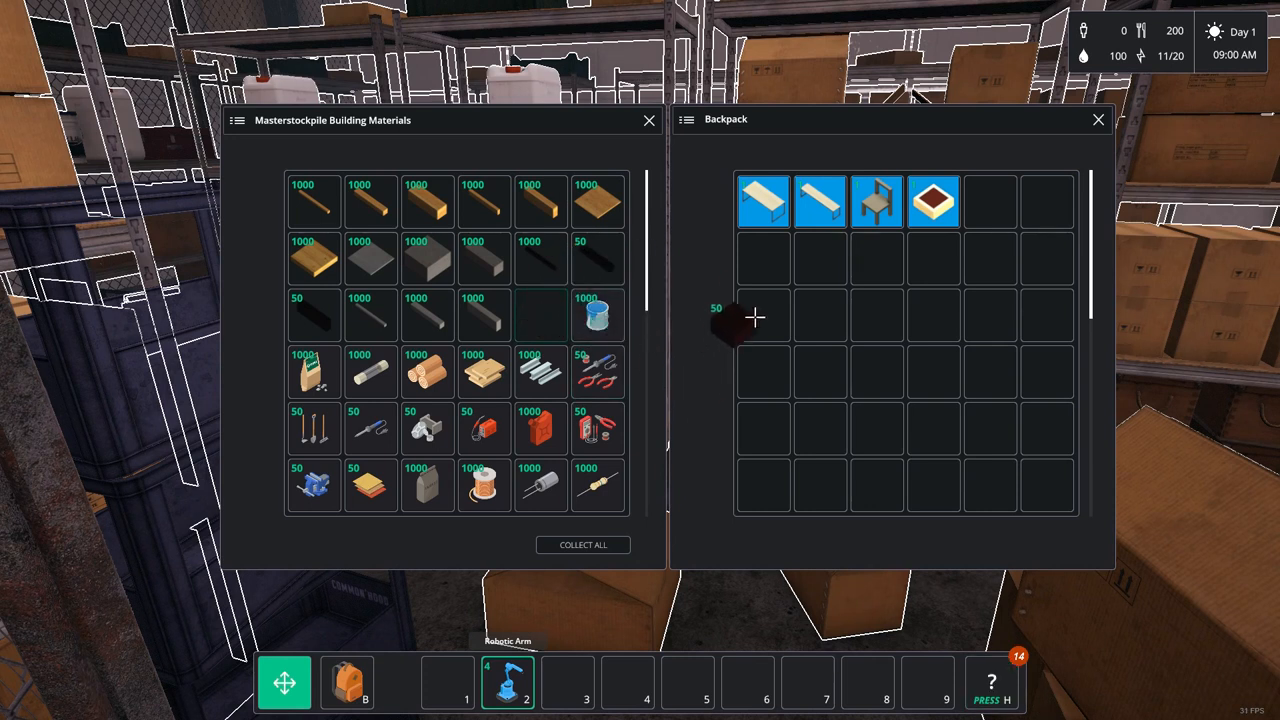
pyautogui.moveTo(730, 320); pyautogui.dragTo(764, 256)
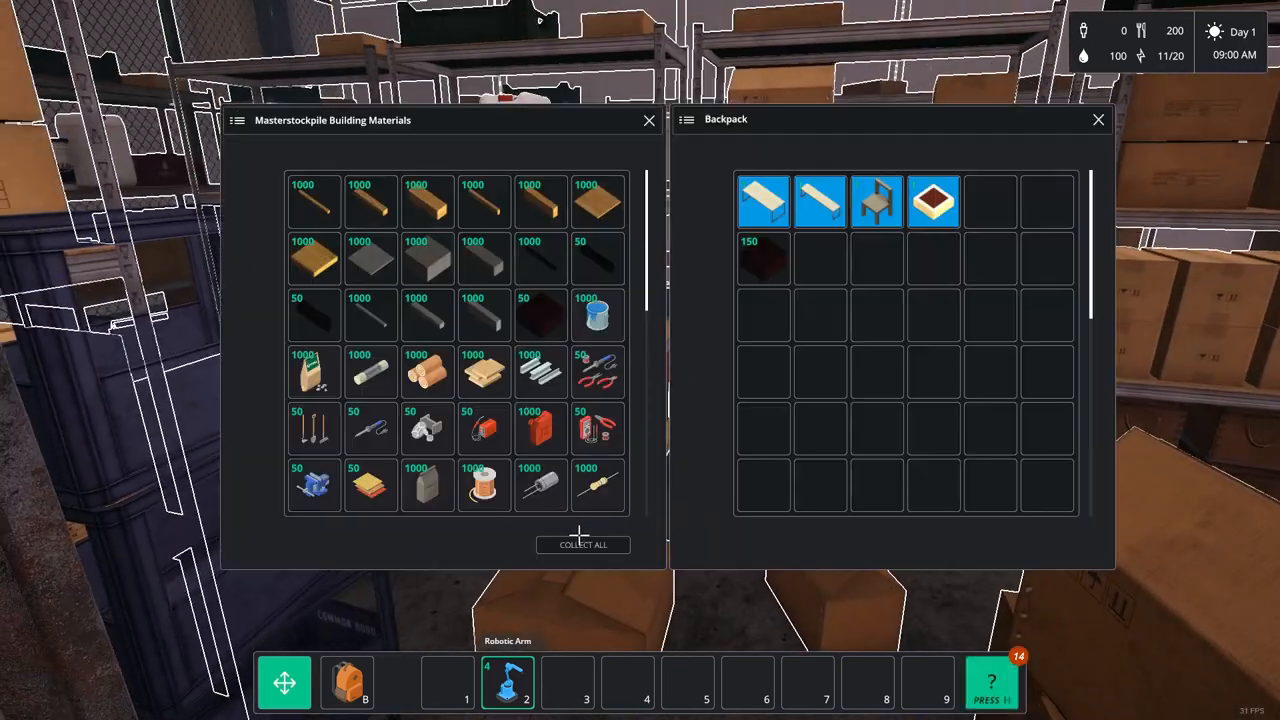
pyautogui.moveTo(764, 258)
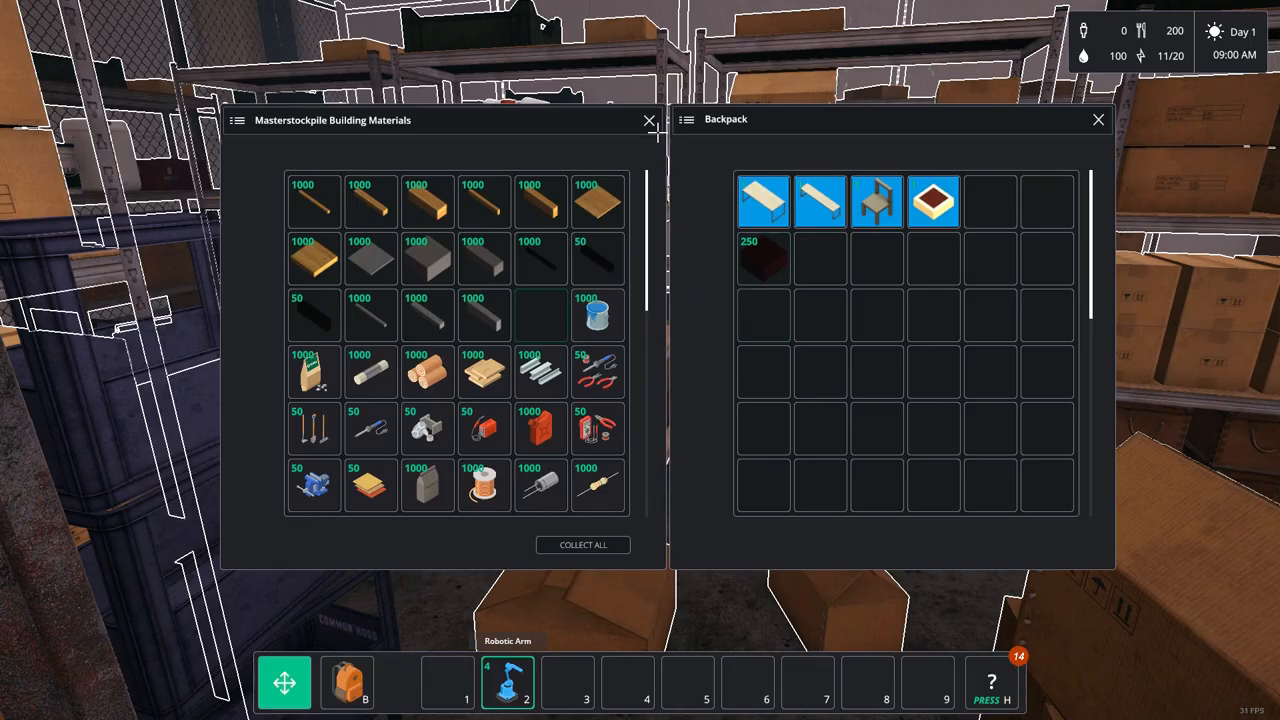
pyautogui.click(648, 120)
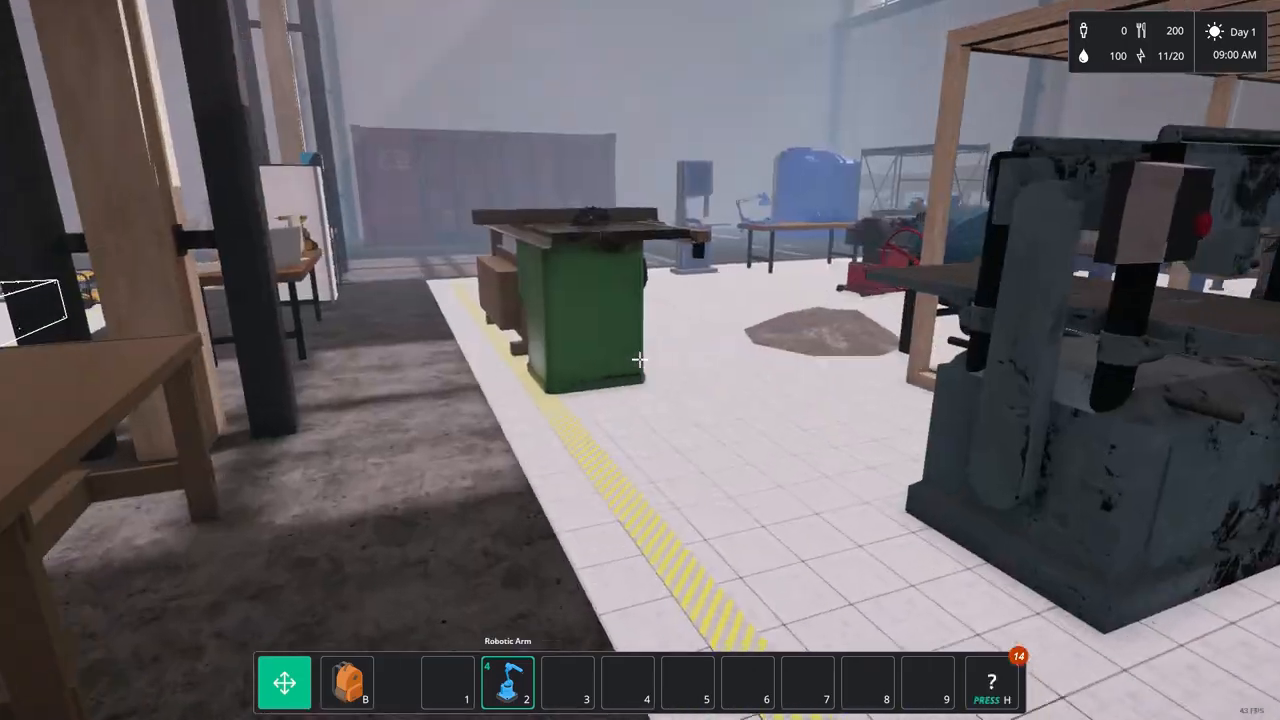
pyautogui.moveTo(640, 360)
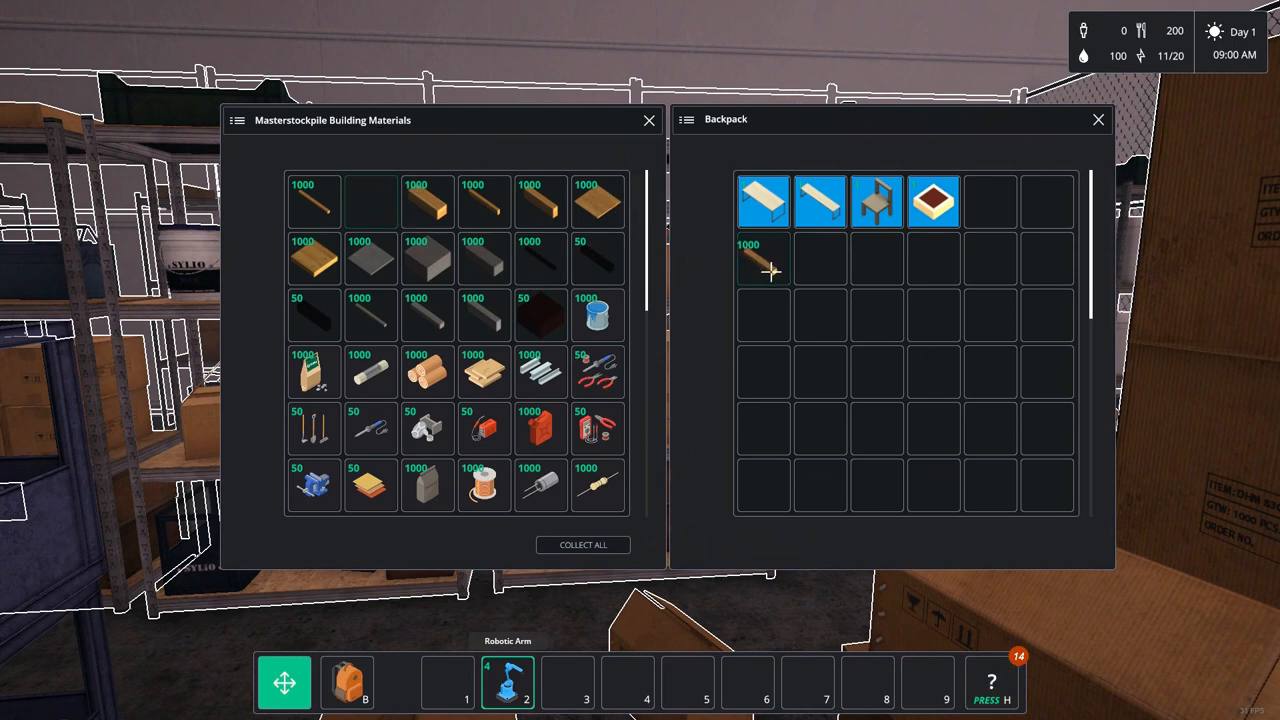
pyautogui.moveTo(596, 200)
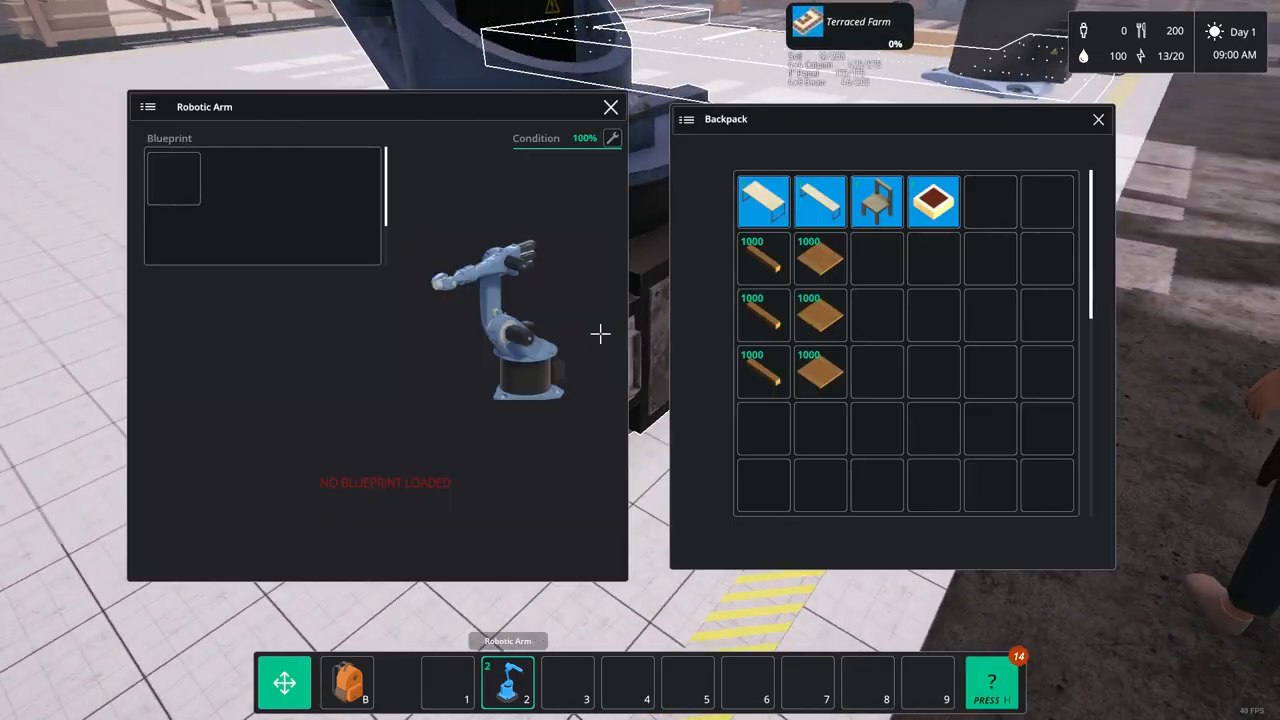
pyautogui.moveTo(820, 200)
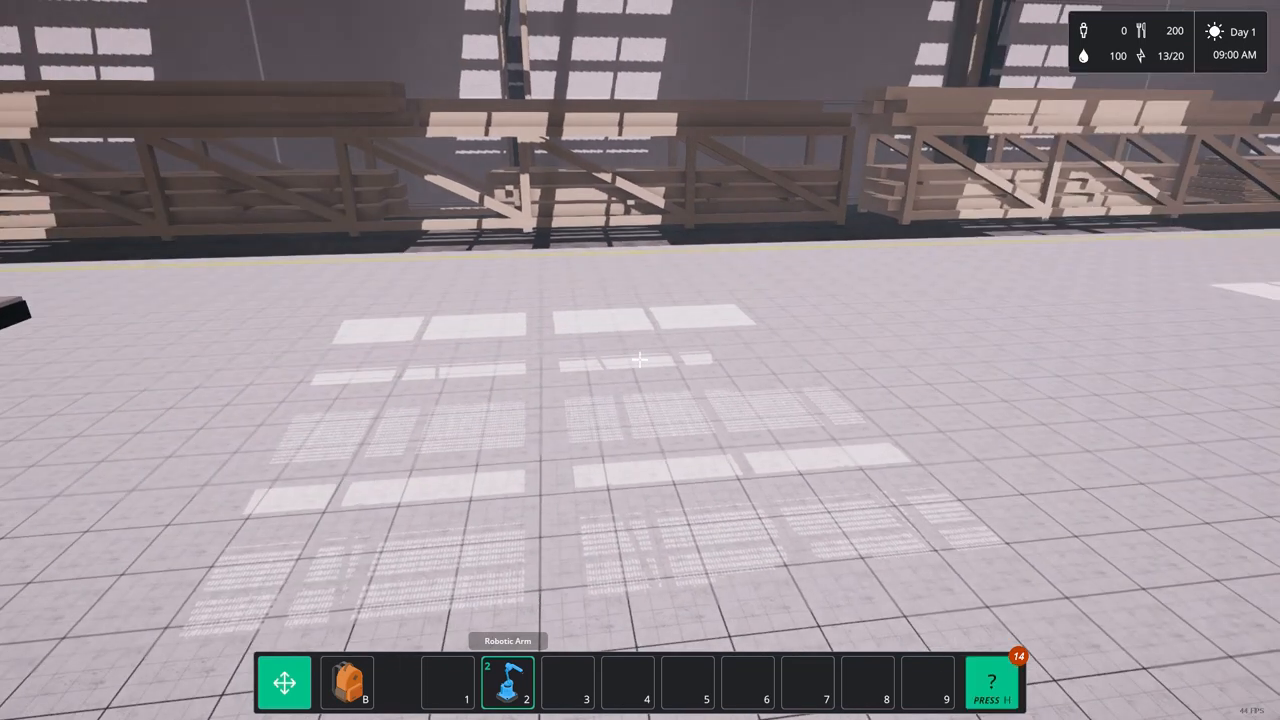
# Place columns and panels in a rectangular frame on the floor and start grouping them
pyautogui.press('b')
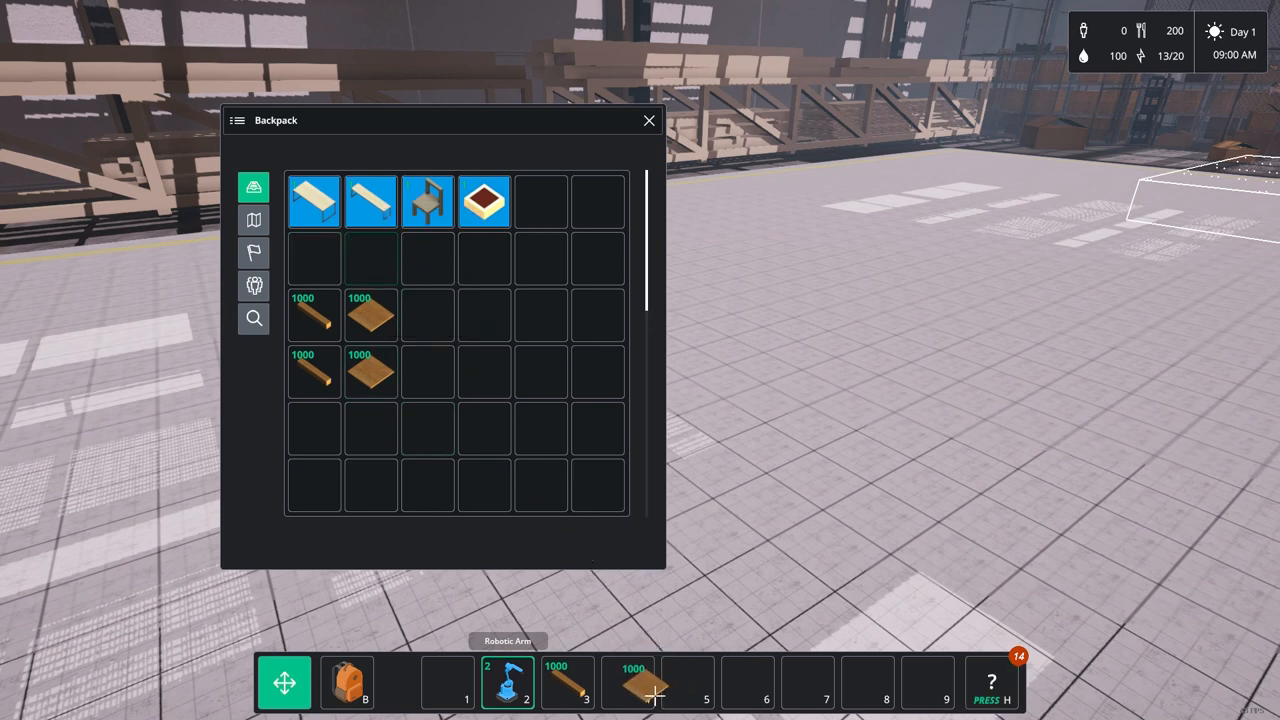
pyautogui.click(648, 120)
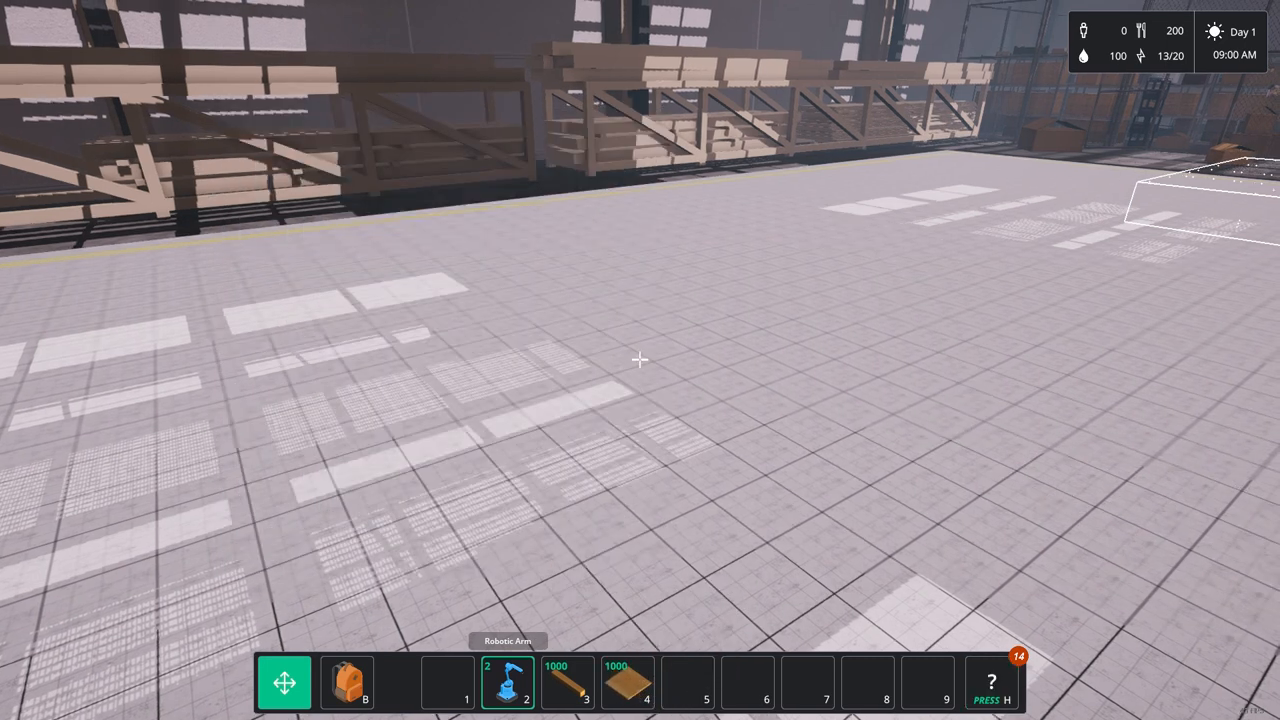
pyautogui.press('3')
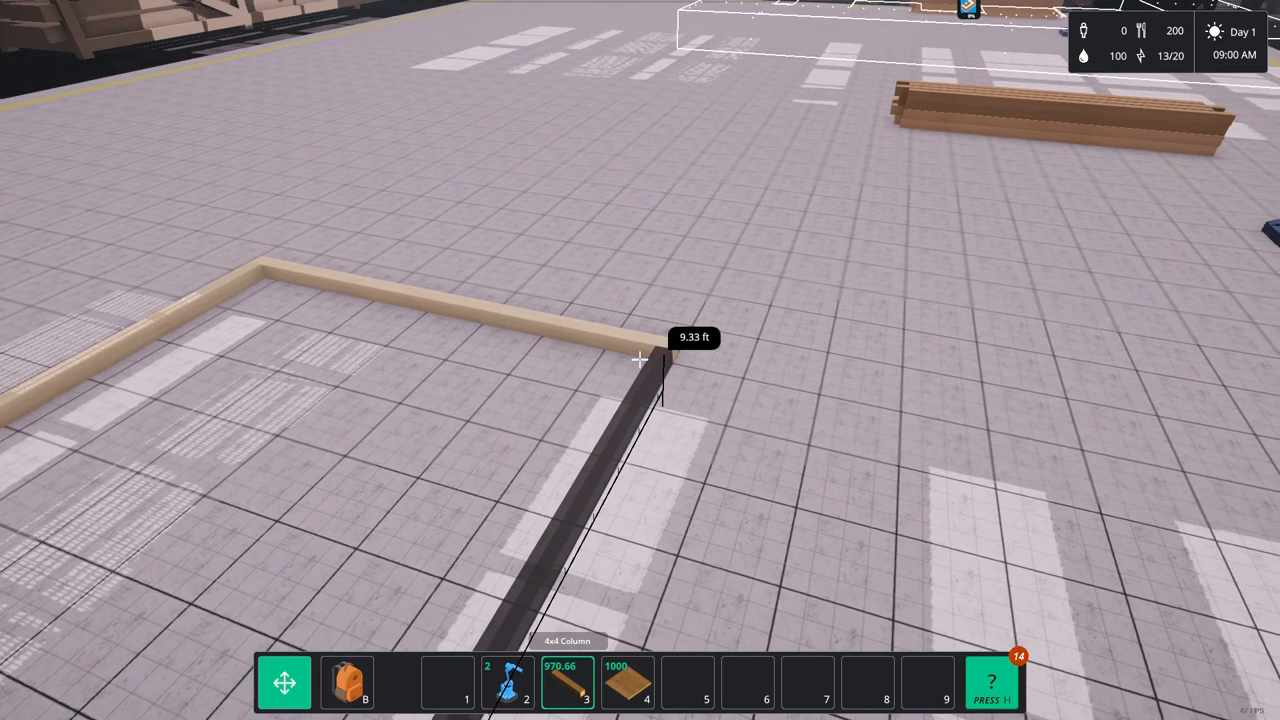
pyautogui.click(640, 360)
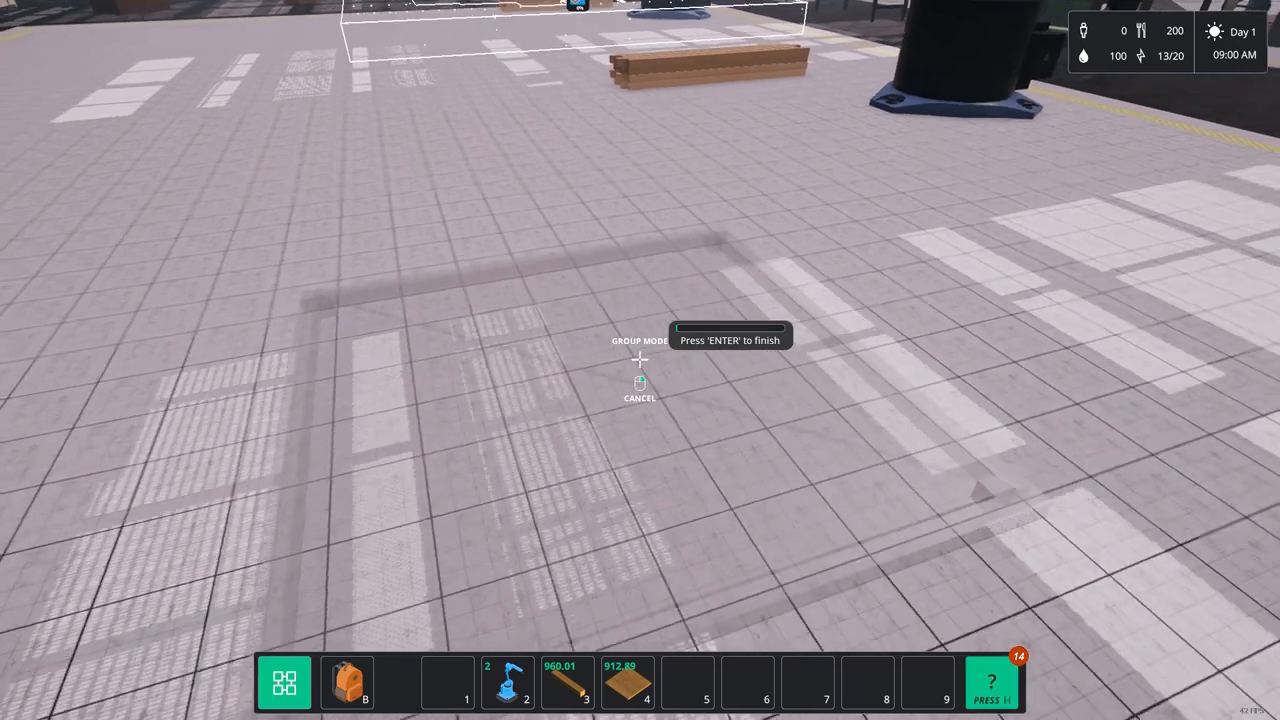
# Finish grouping and name the new object Floor Tile
pyautogui.press('enter')
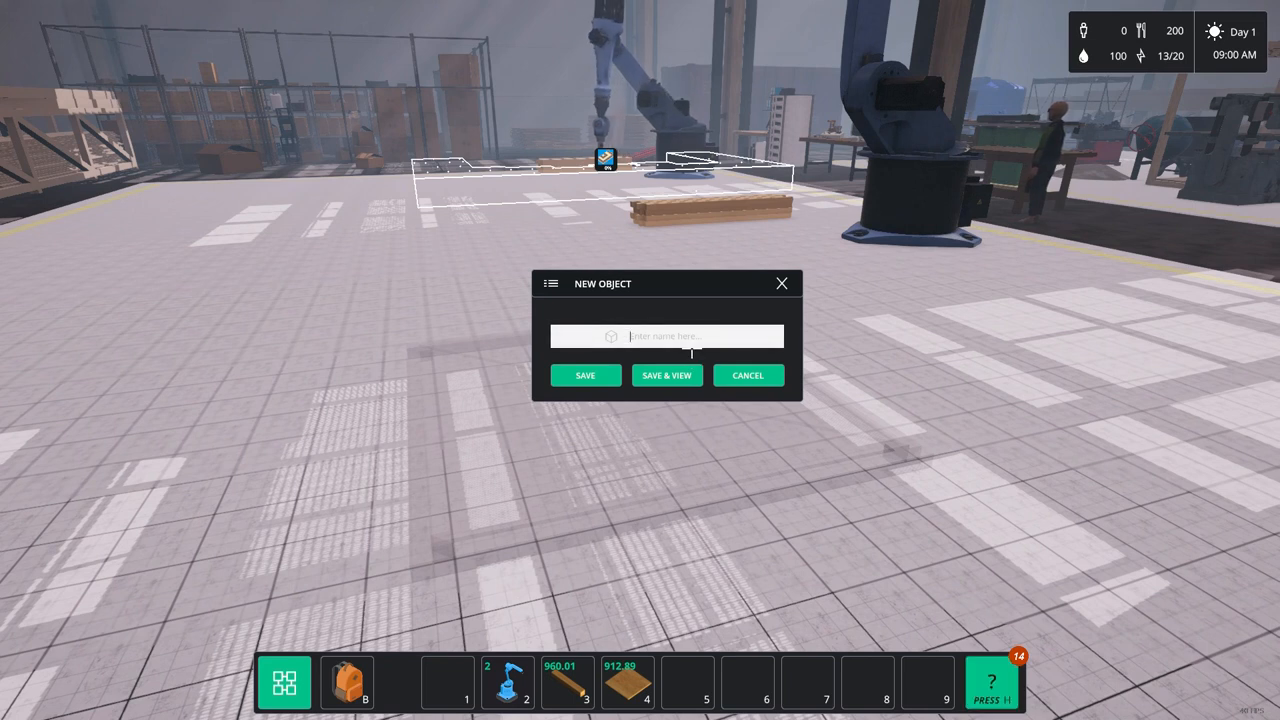
pyautogui.write('Floor')
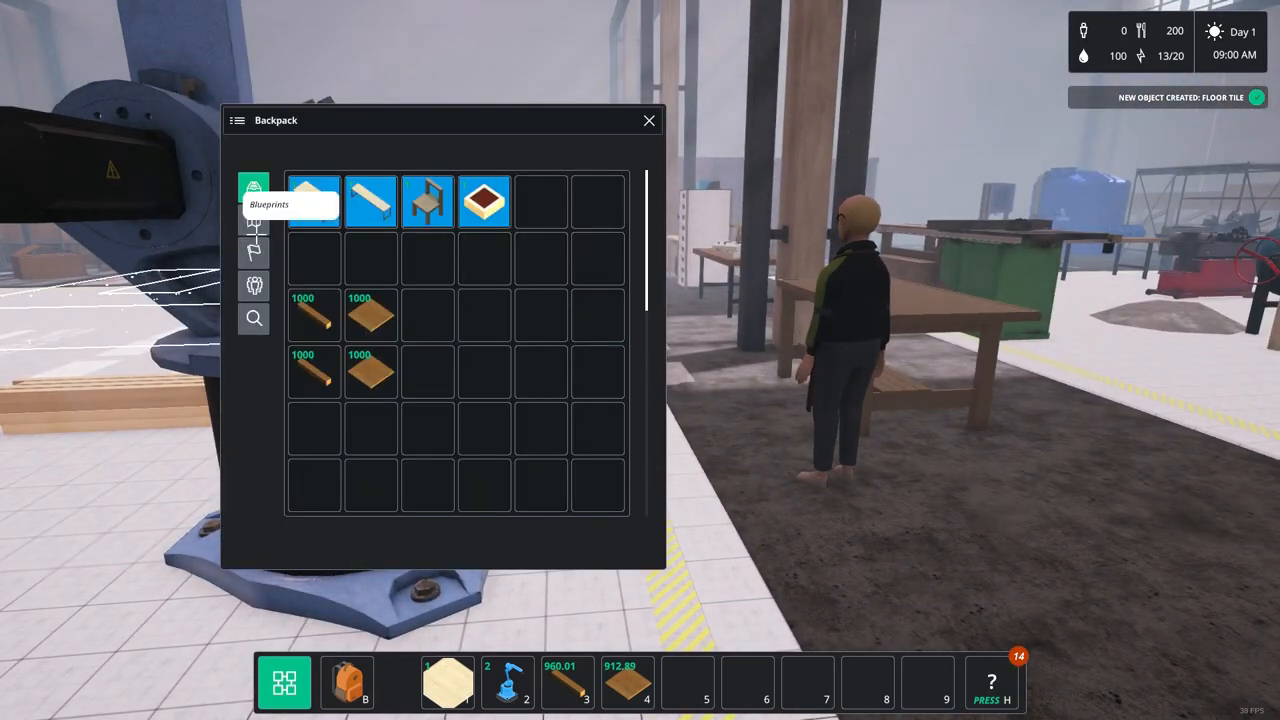
# Load the saved Floor Tile blueprint into the Robotic Arm's panel
pyautogui.click(252, 218)
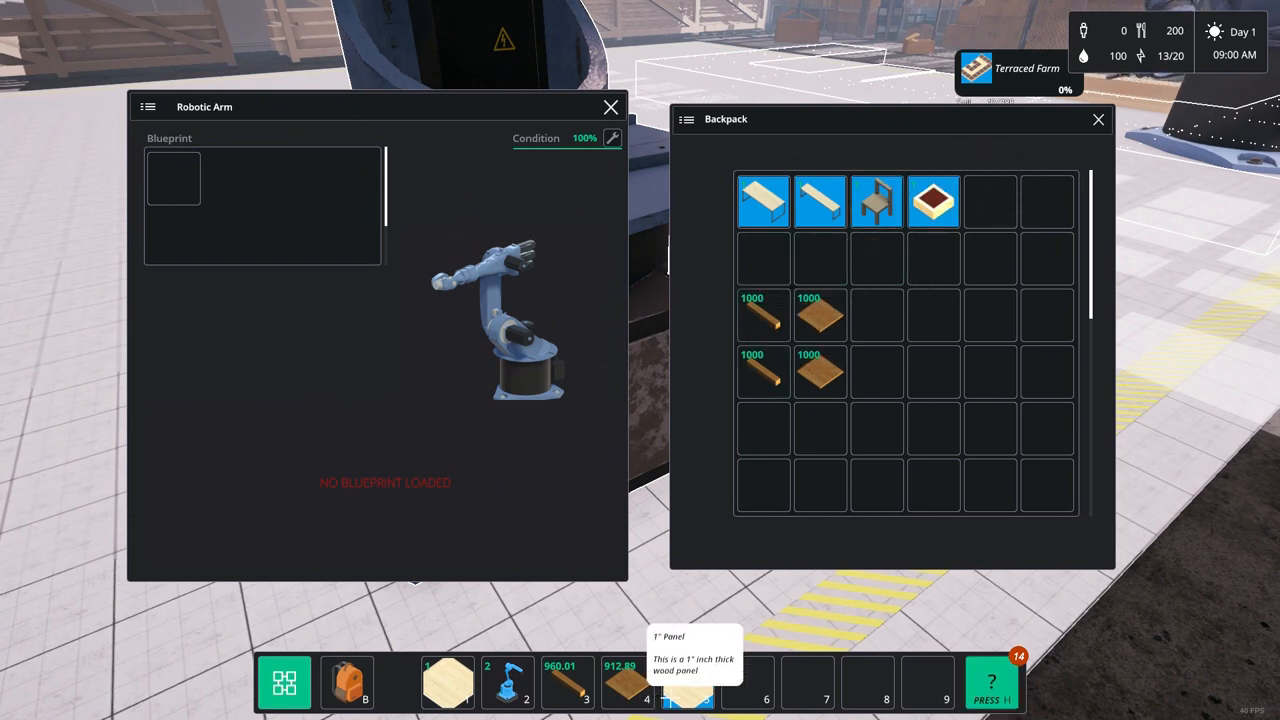
pyautogui.click(172, 176)
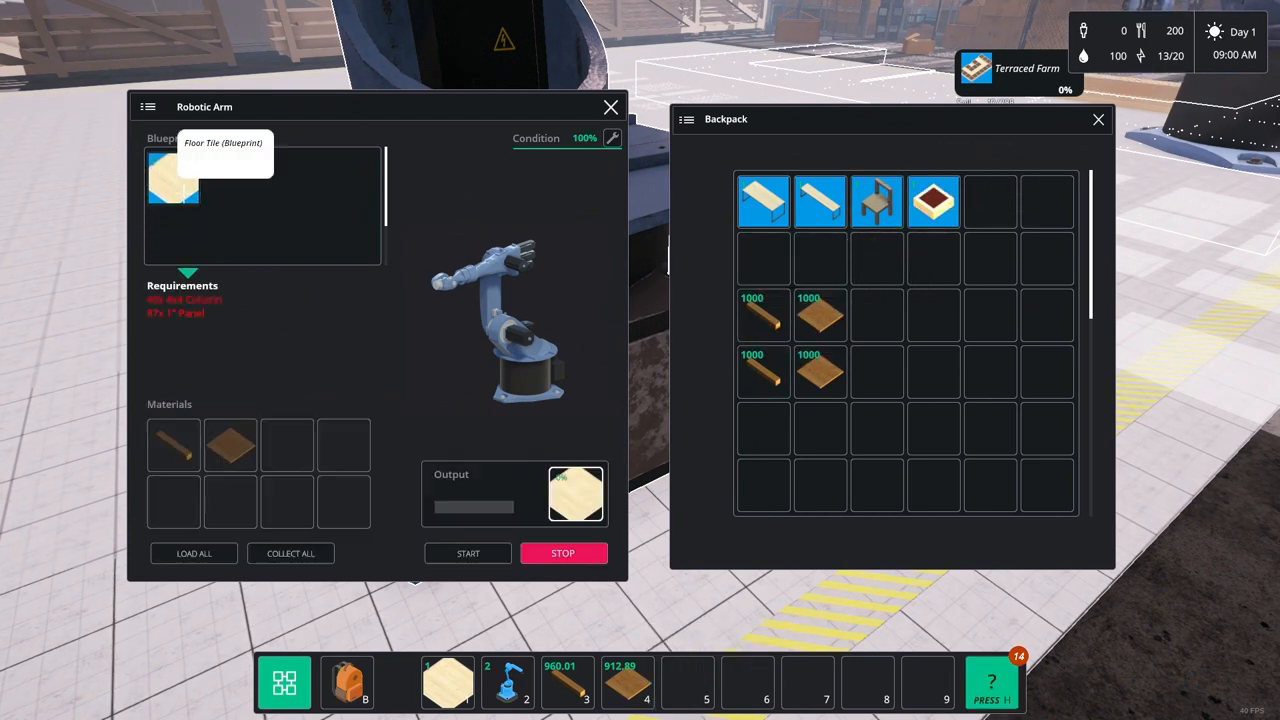
pyautogui.moveTo(764, 370)
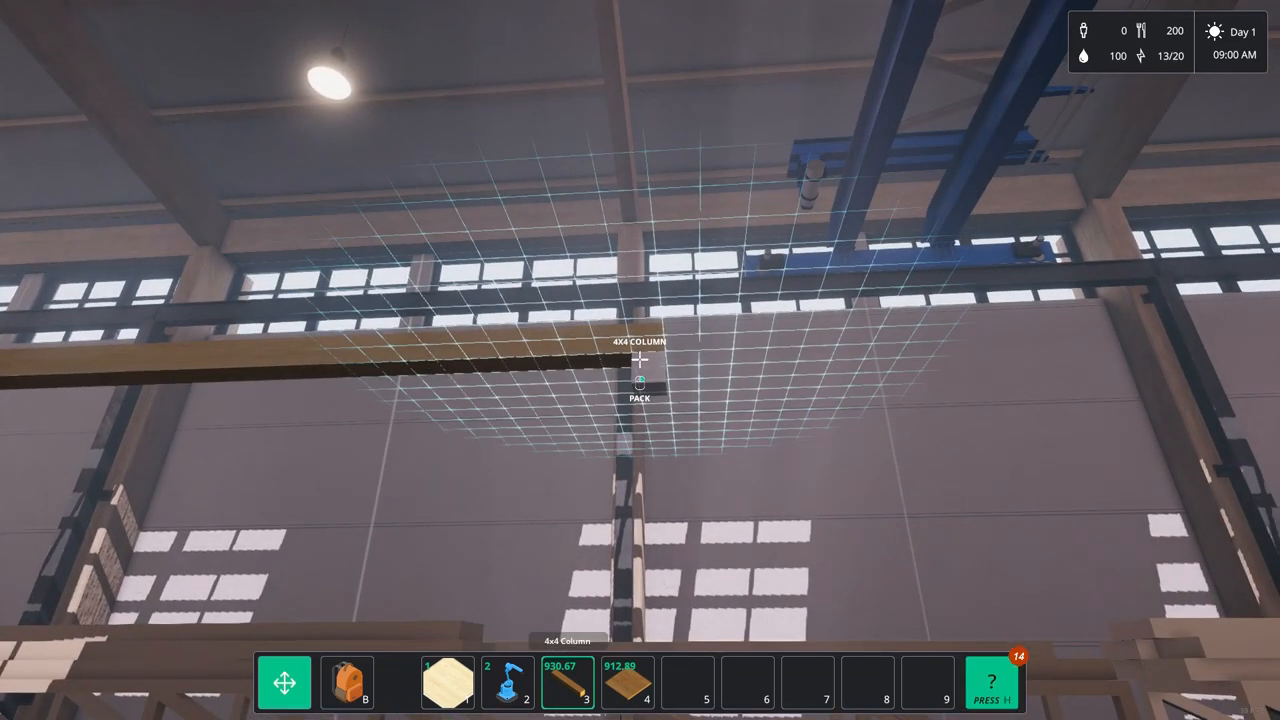
pyautogui.moveTo(640, 360)
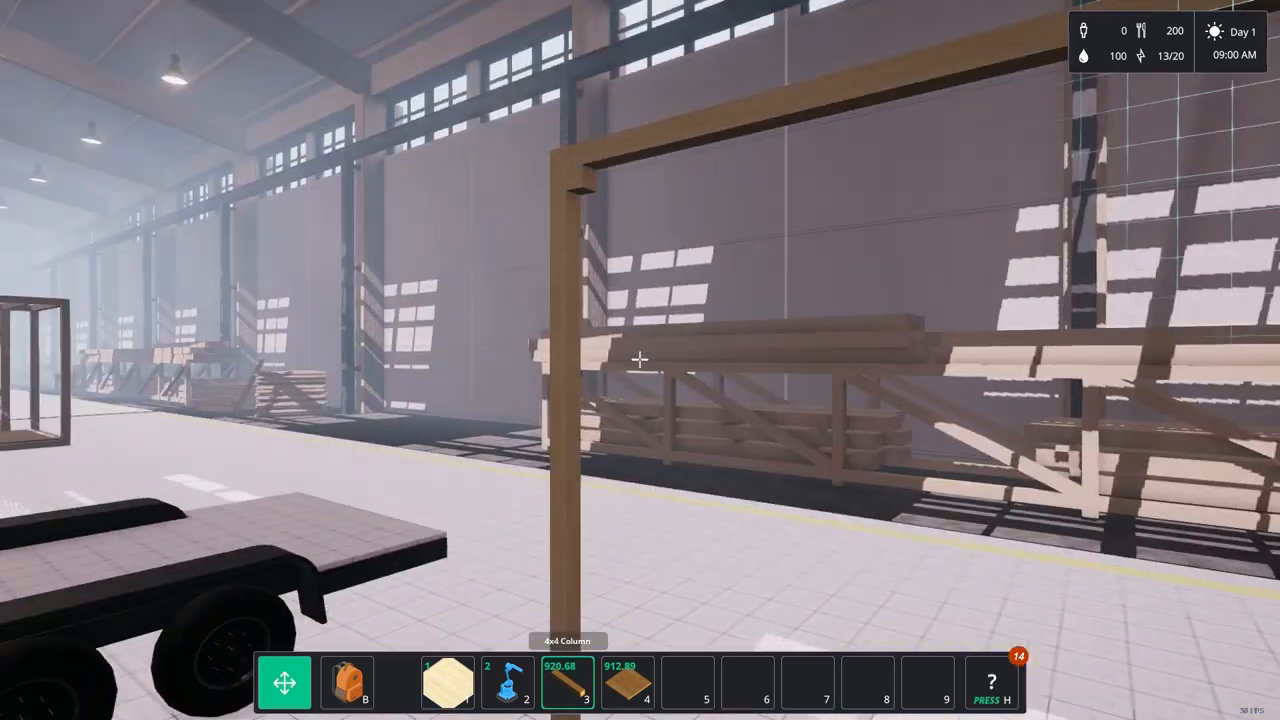
pyautogui.moveTo(640, 360)
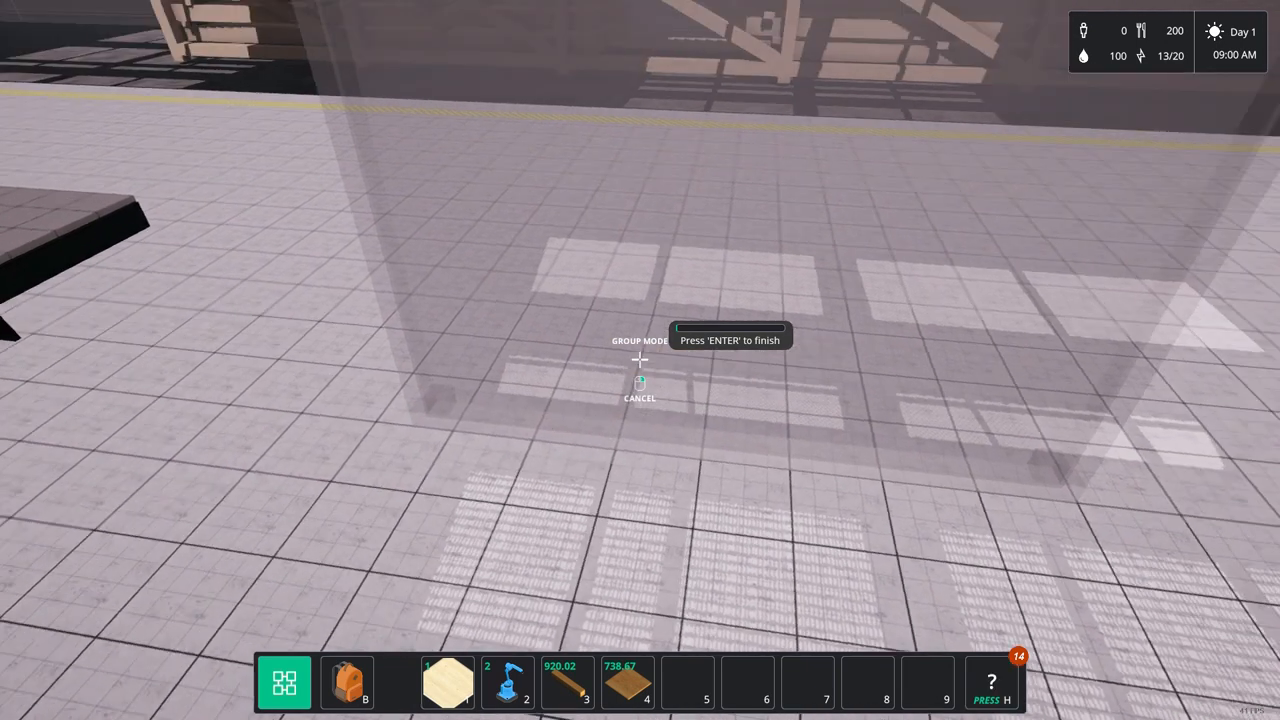
# Finish grouping the column-and-panel structure to bring up the New Object dialog
pyautogui.press('enter')
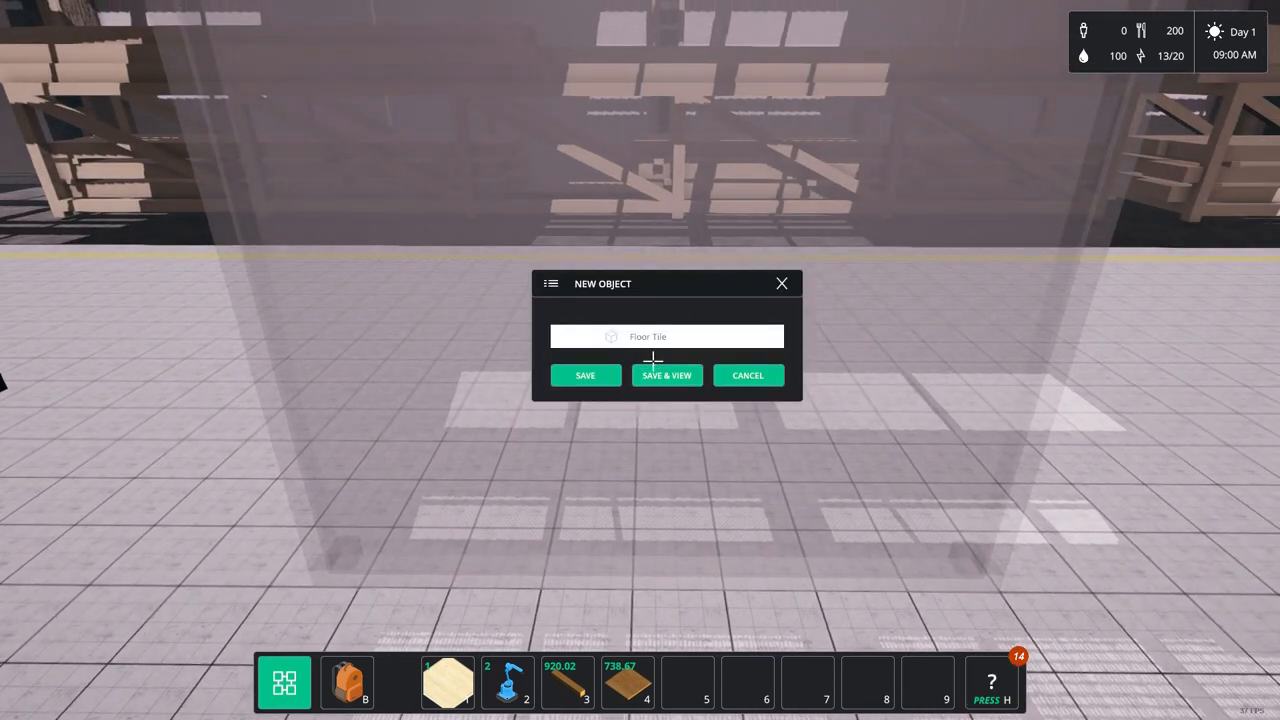
# Name the new blueprint Solid Wall and save it
pyautogui.click(668, 336)
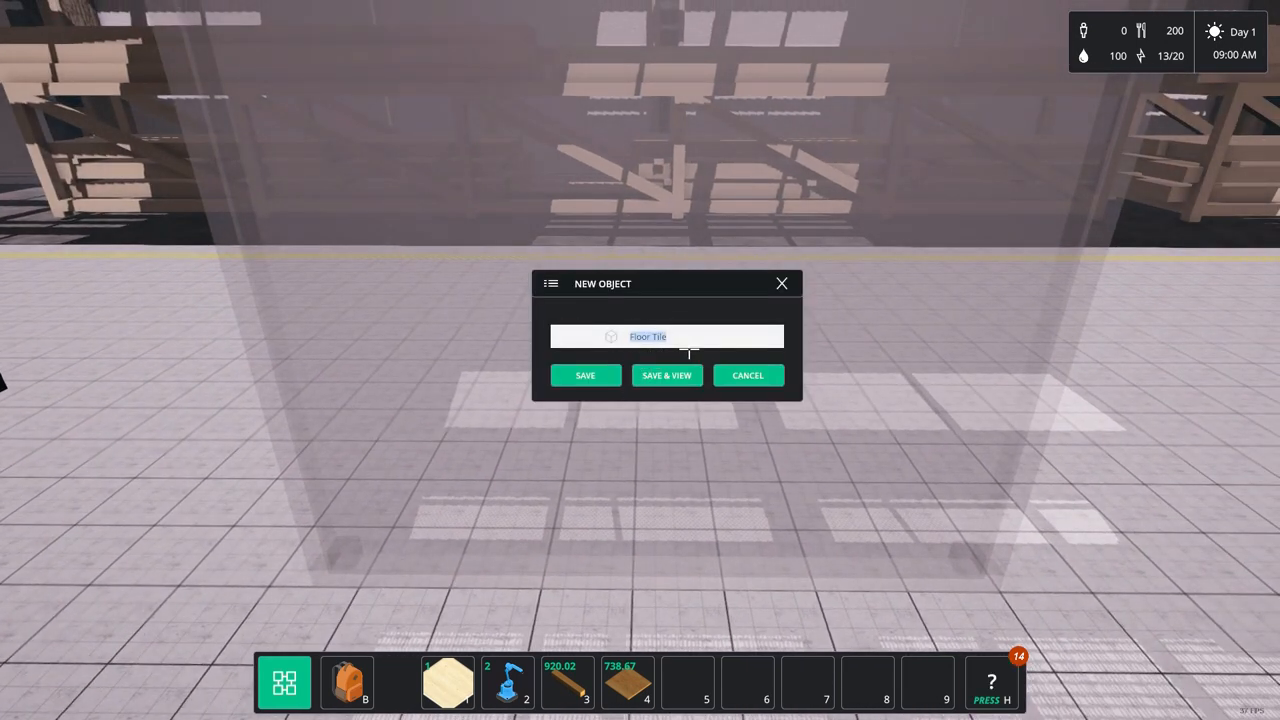
pyautogui.write('Solid')
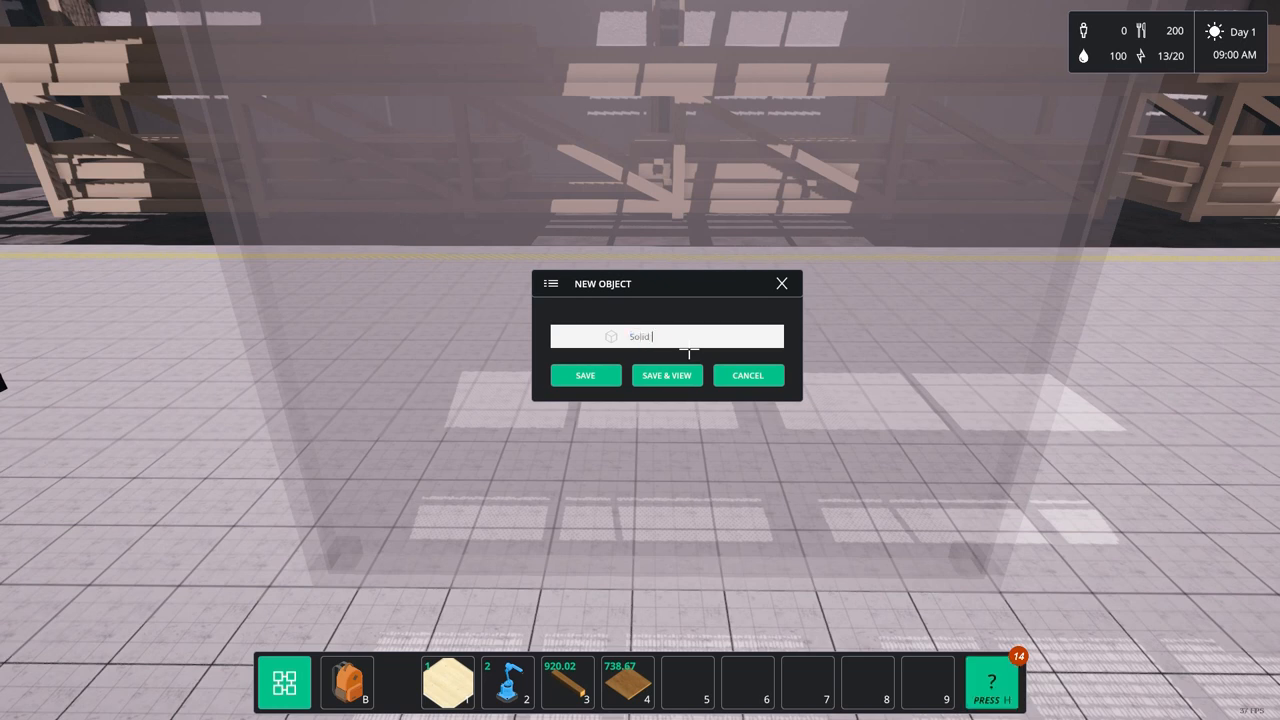
pyautogui.write('Wall')
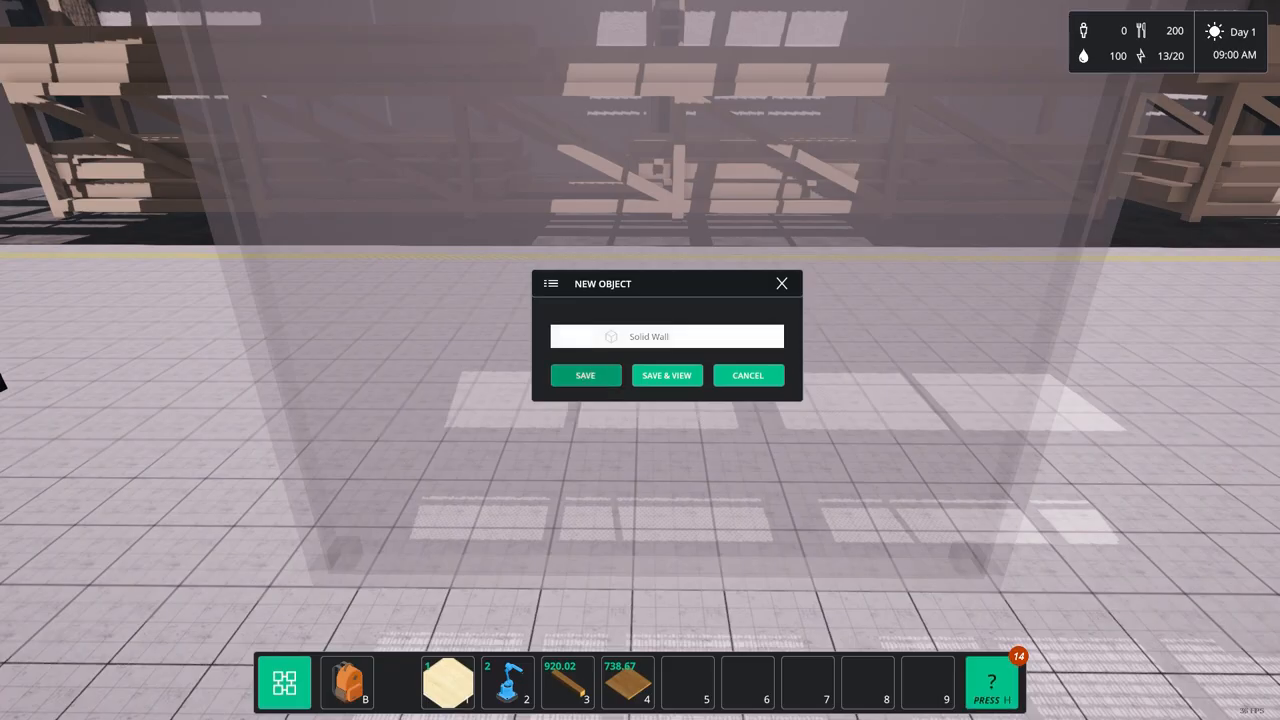
pyautogui.click(584, 376)
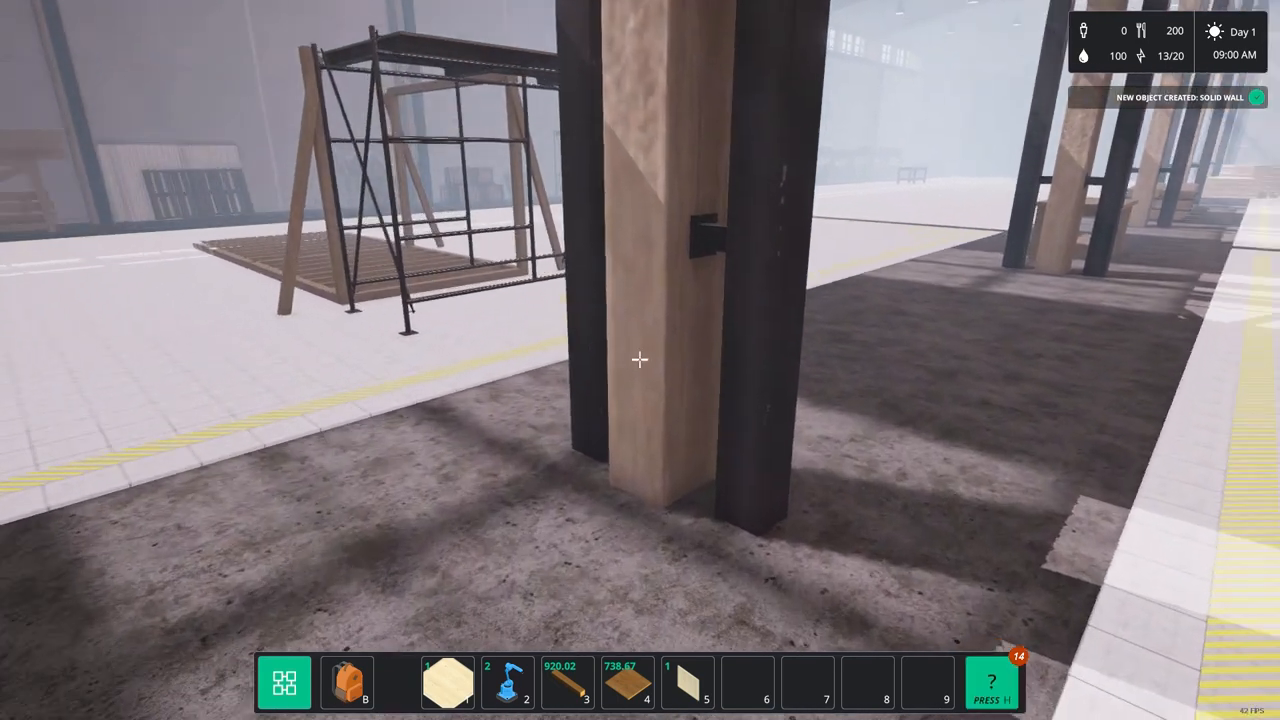
# Bring up the saved blueprints in the backpack and operate the empty robotic arm
pyautogui.press('b')
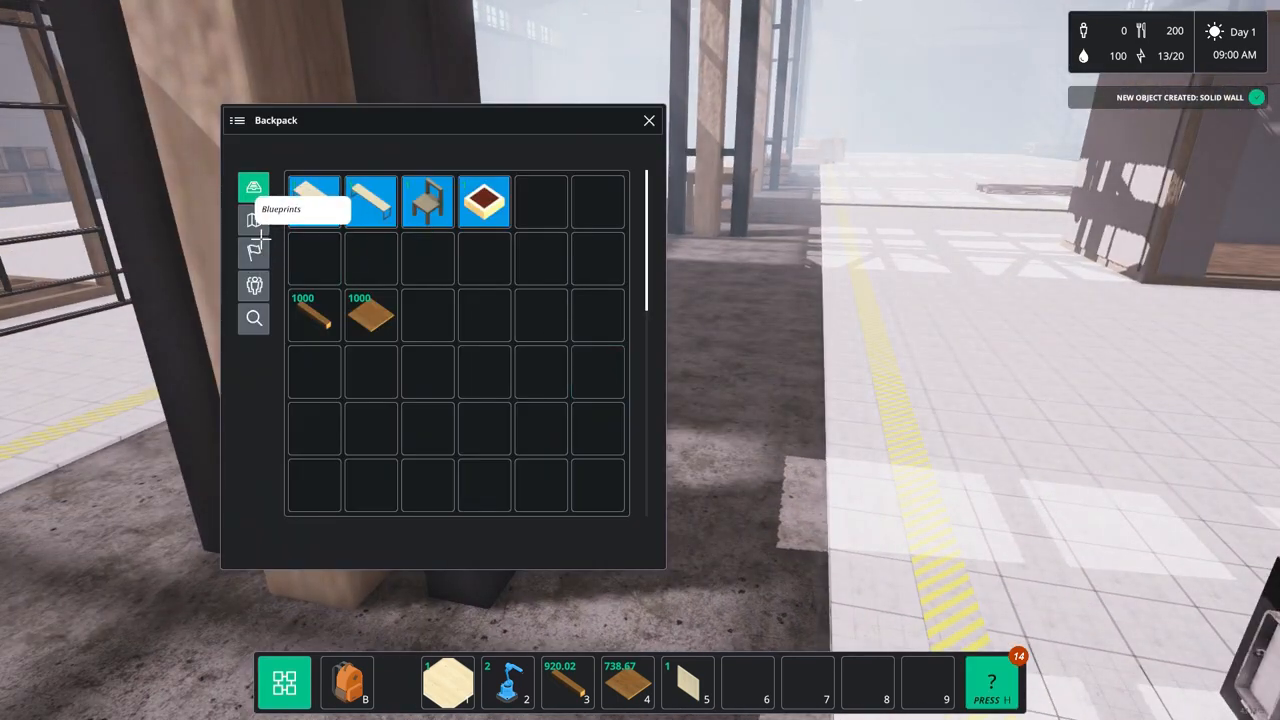
pyautogui.click(252, 218)
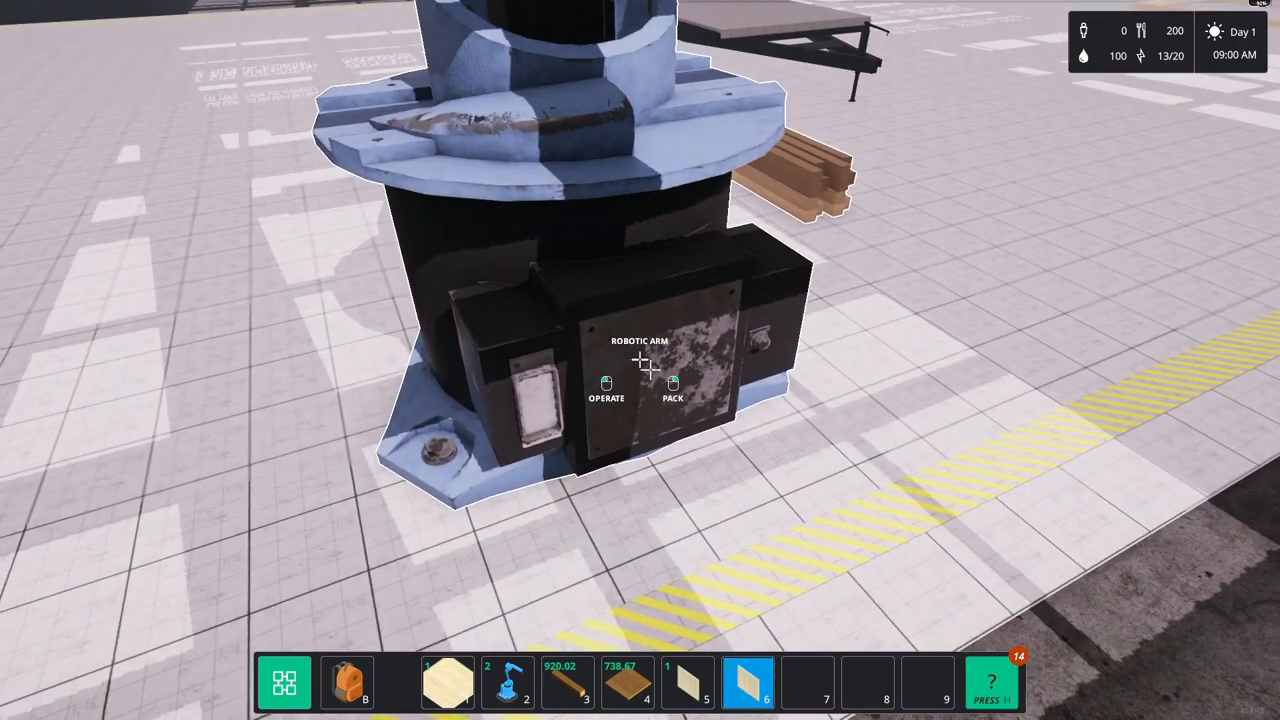
pyautogui.click(606, 384)
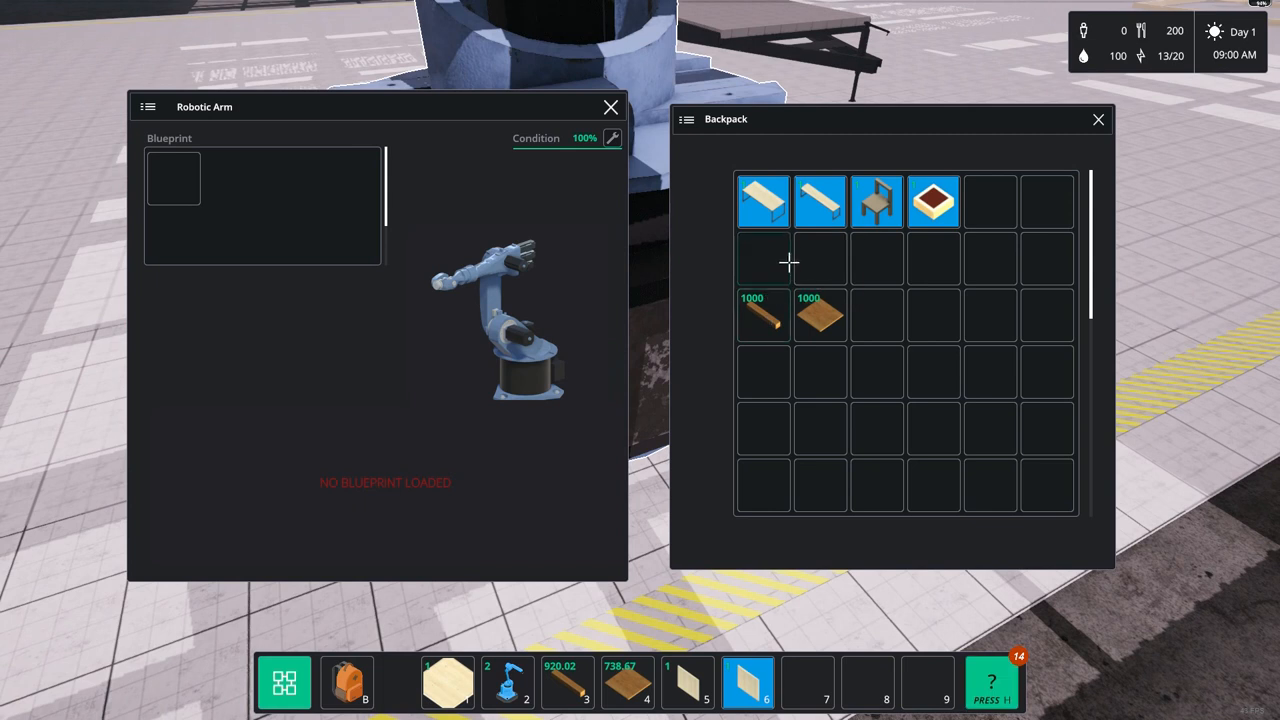
pyautogui.moveTo(748, 684)
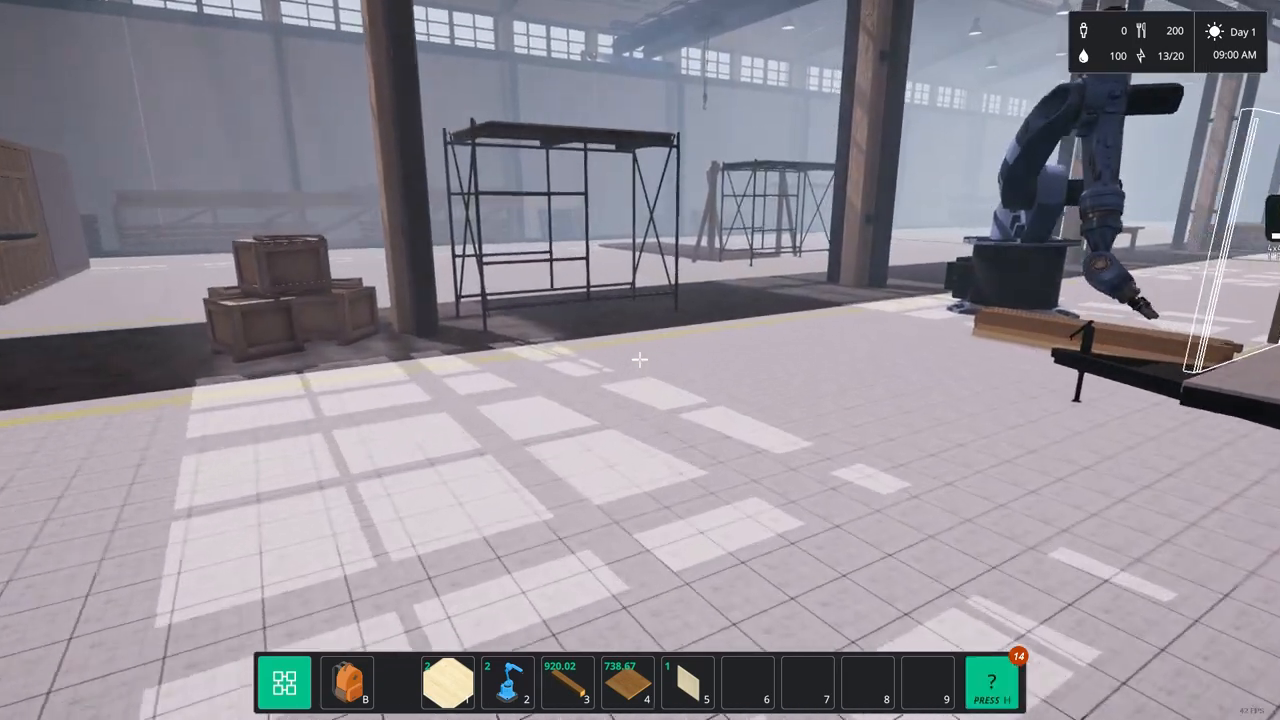
pyautogui.moveTo(640, 360)
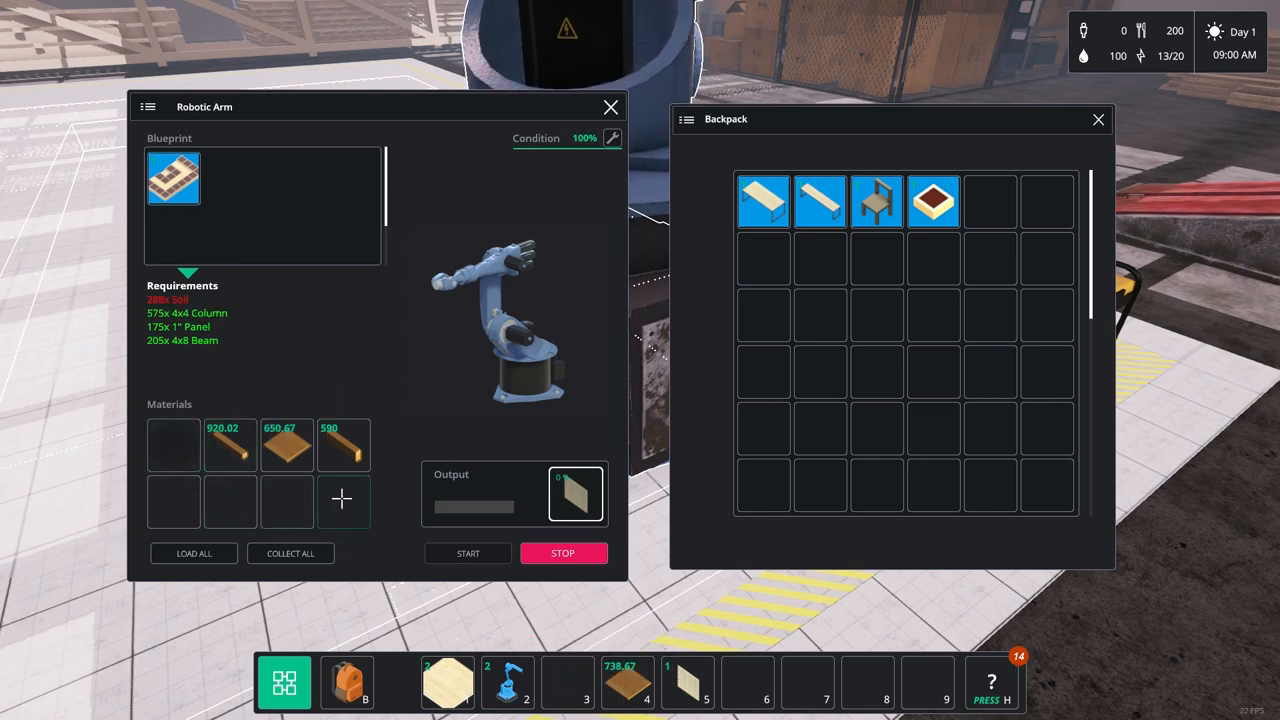
pyautogui.moveTo(628, 684)
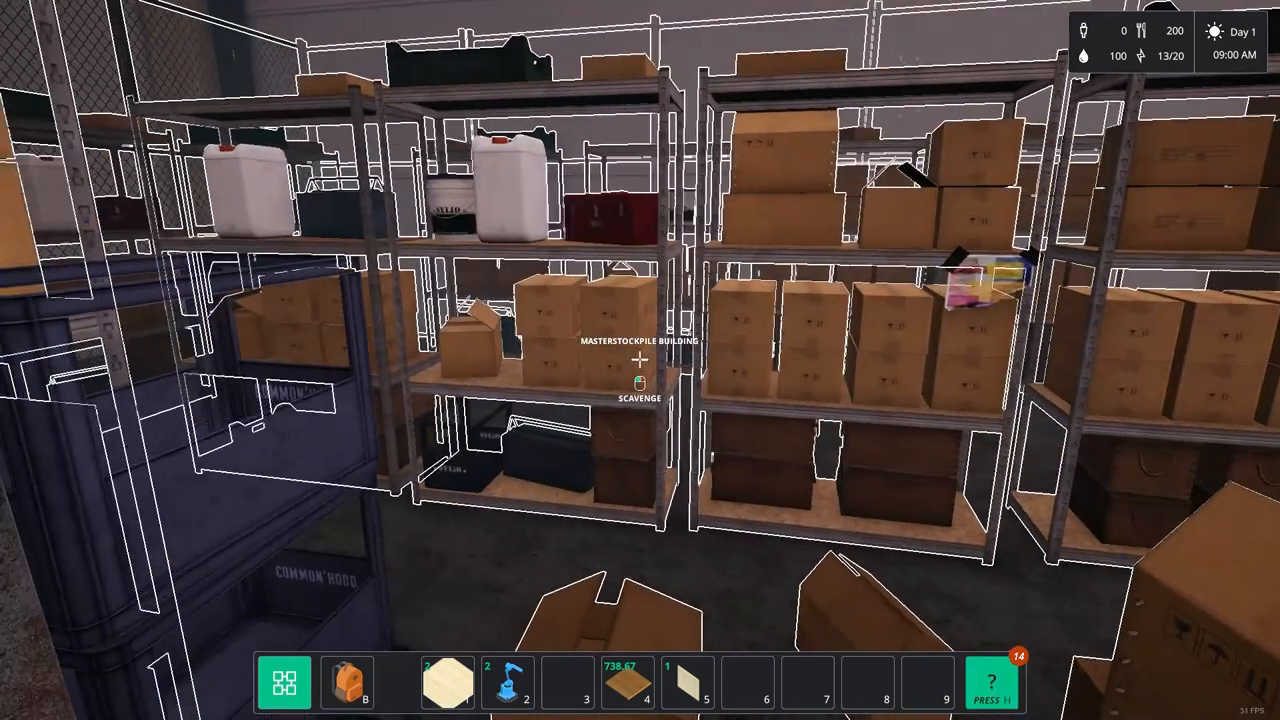
# Move the 200 soil stack from the Masterstockpile Building Materials shelf into the backpack
pyautogui.click(640, 384)
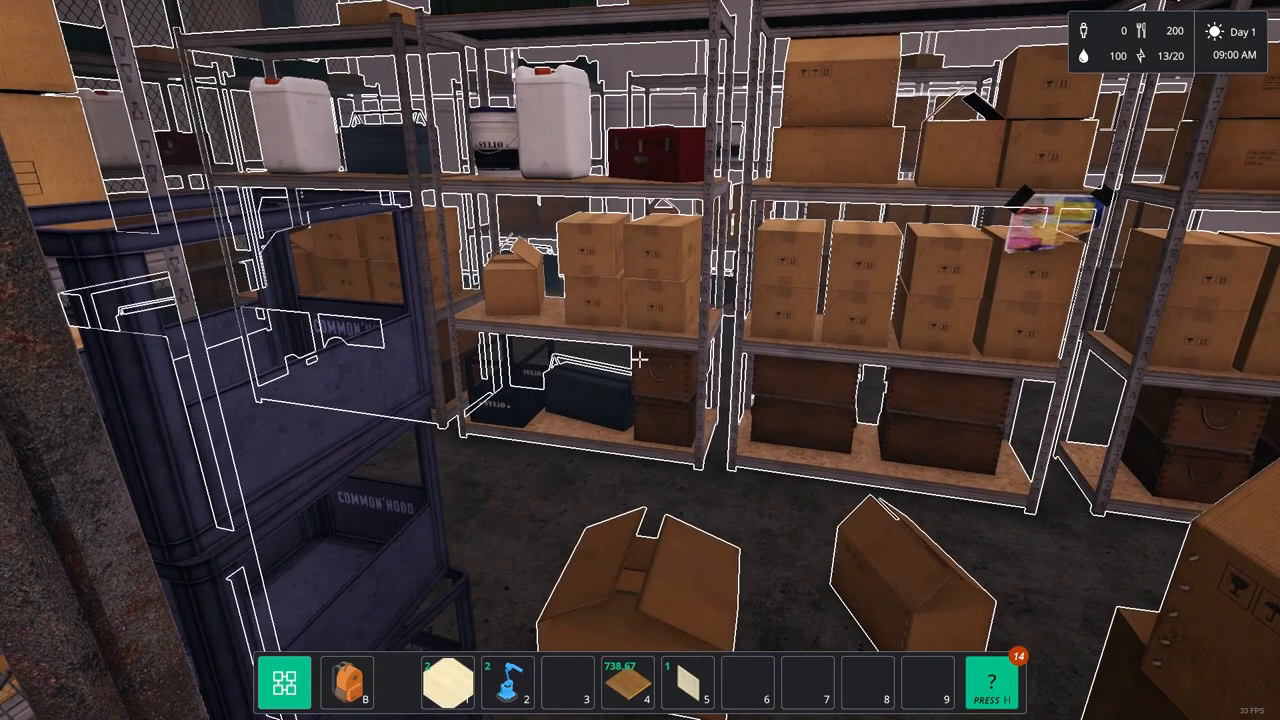
pyautogui.press('h')
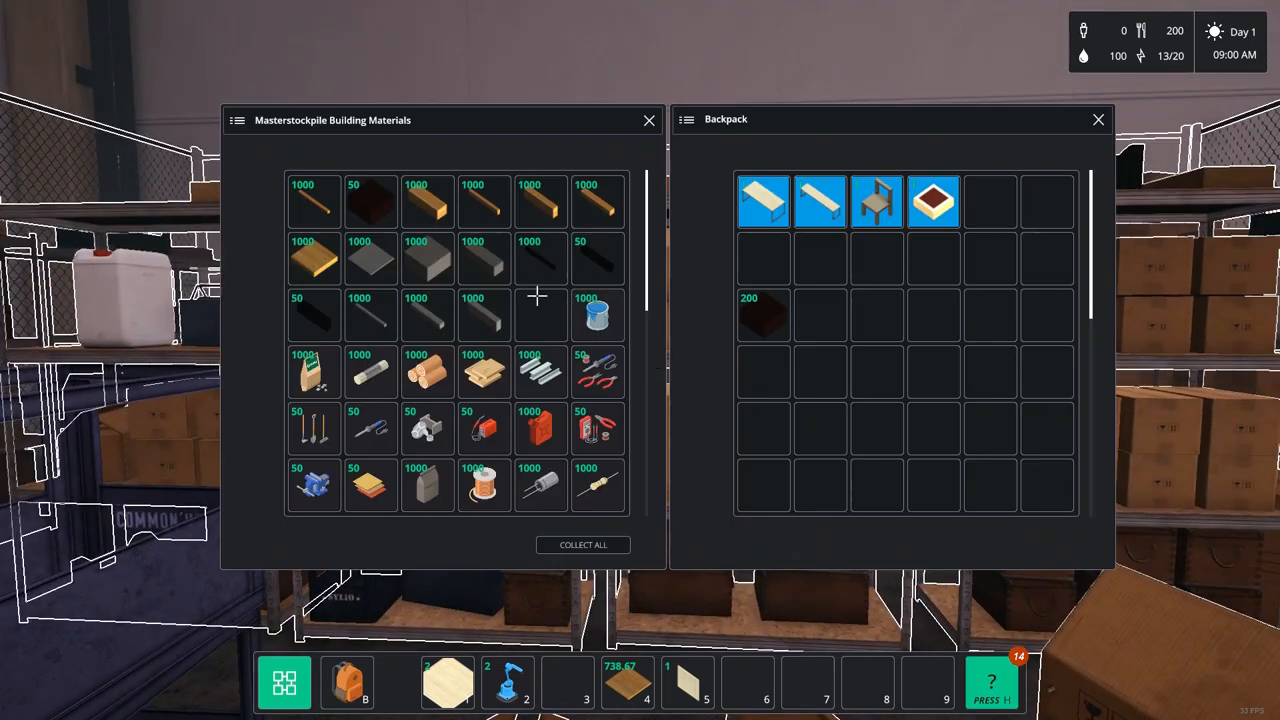
pyautogui.moveTo(764, 316)
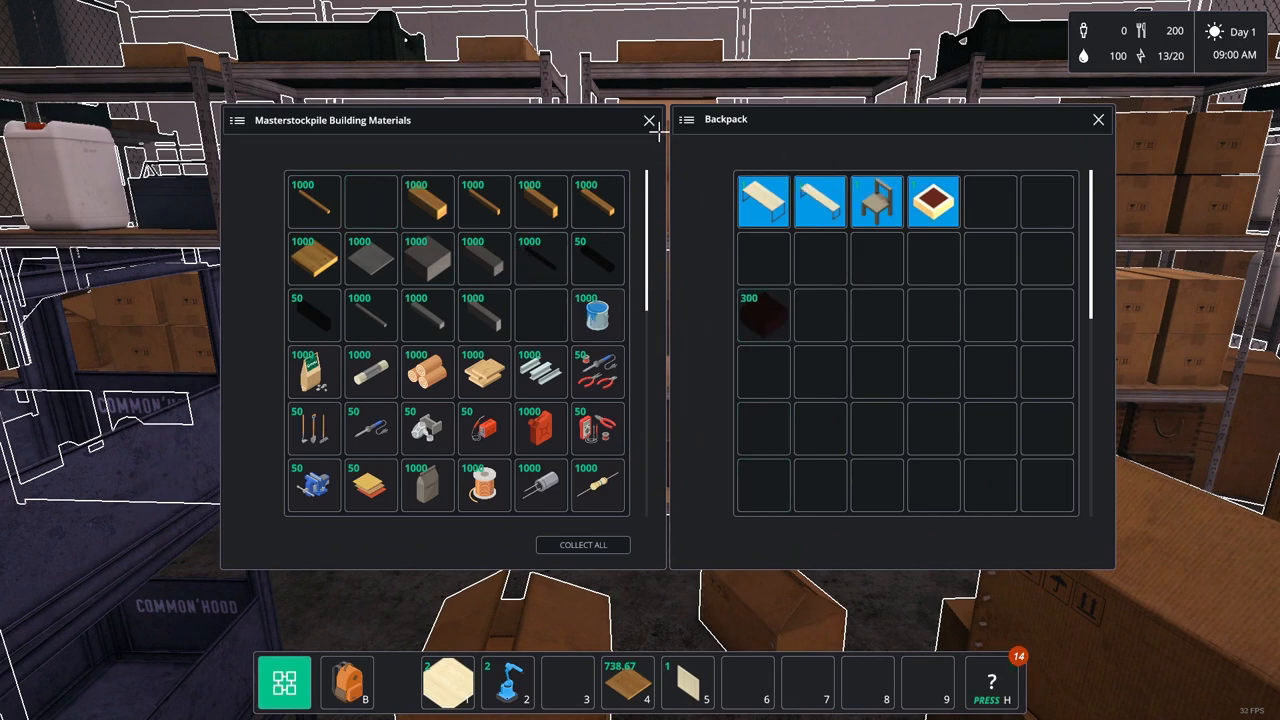
pyautogui.click(648, 120)
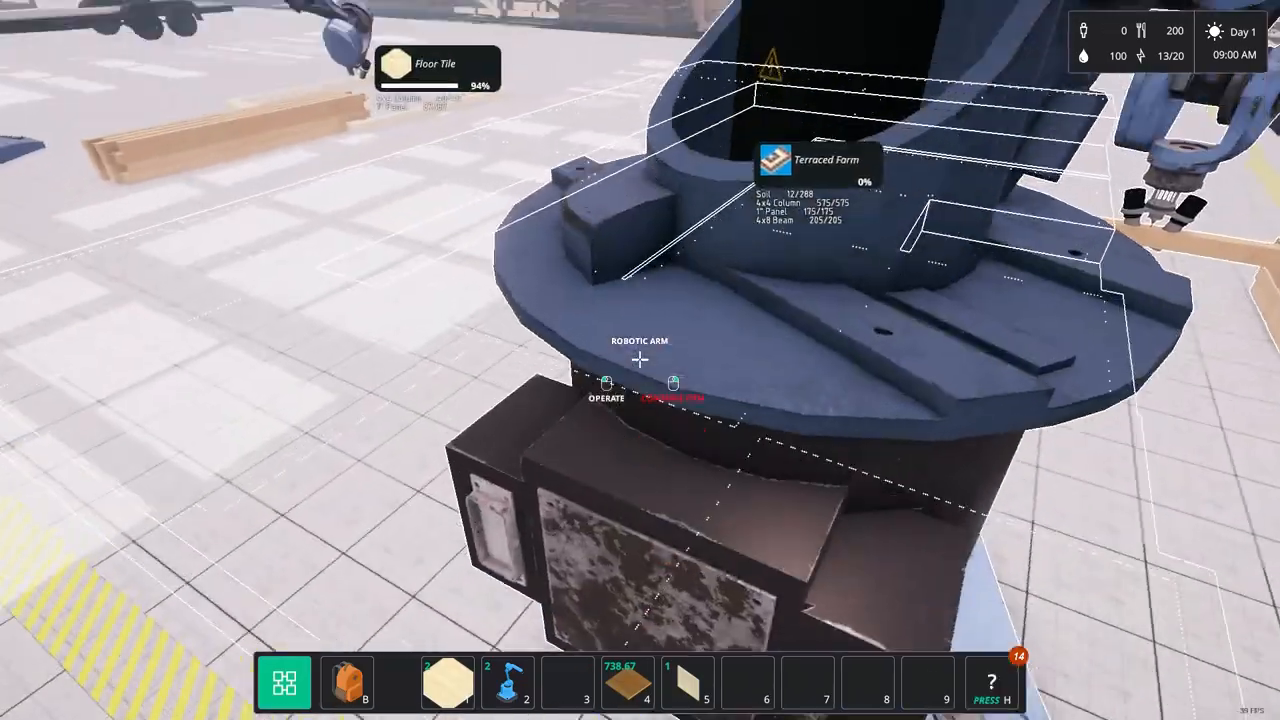
# Load the soil into the terraced-farm arm and pack the finished floor tile from the other arm
pyautogui.click(606, 384)
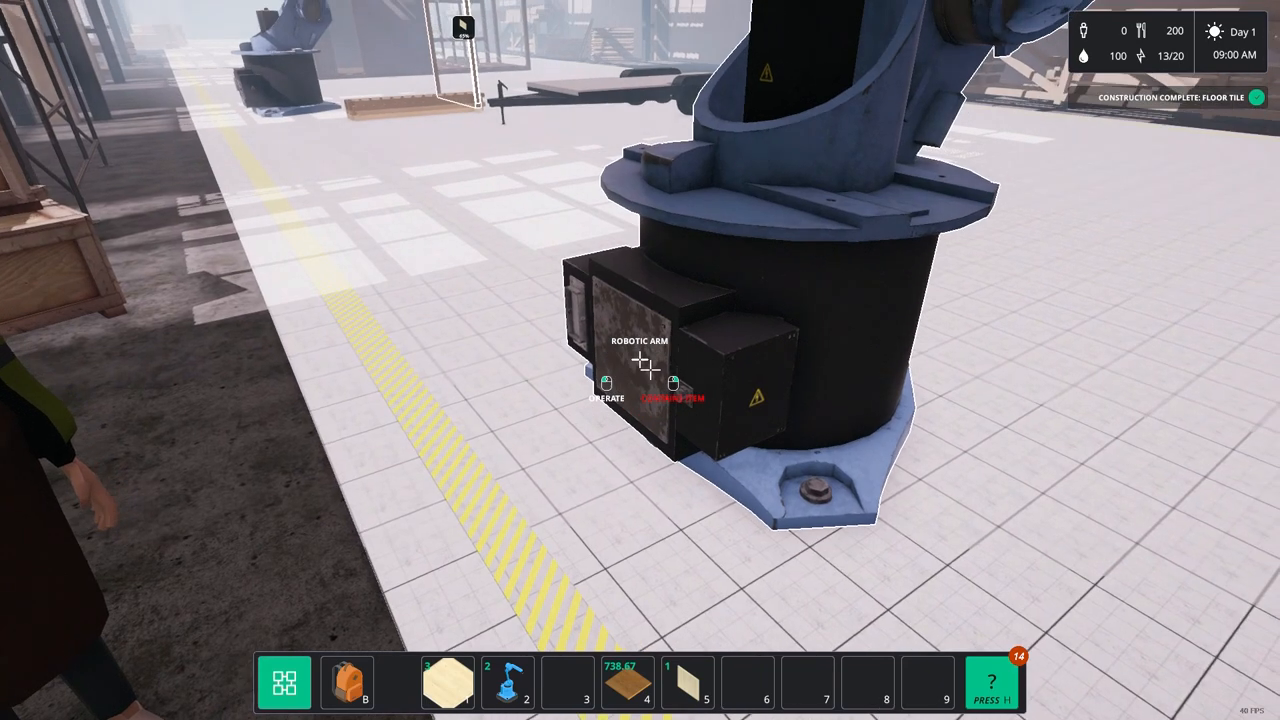
pyautogui.click(604, 382)
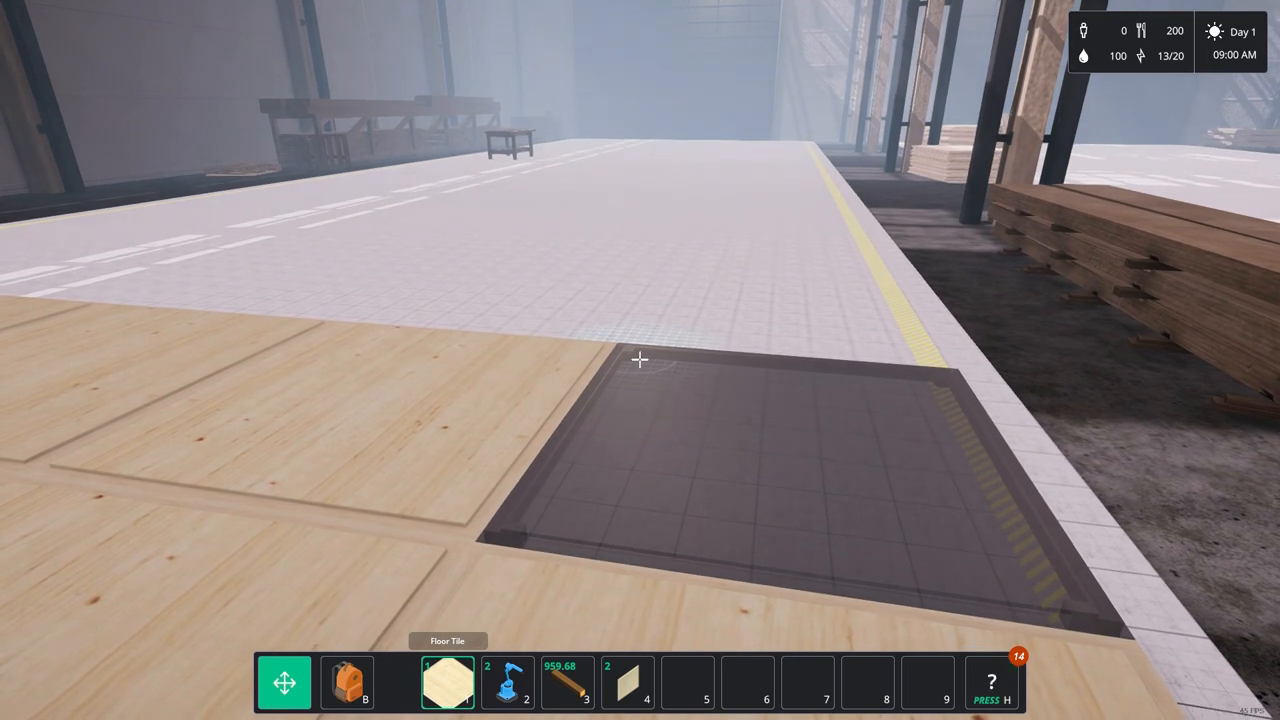
# Place a Floor Tile from the hotbar beside the existing wooden floor
pyautogui.click(640, 360)
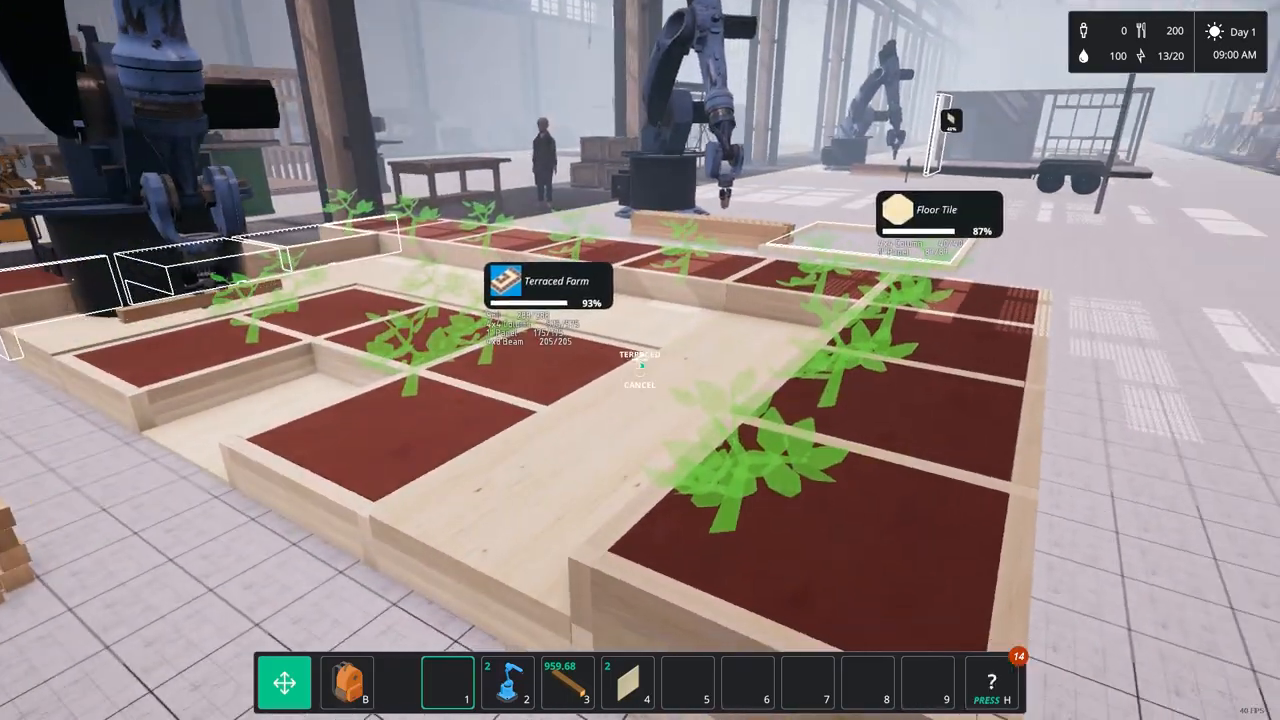
pyautogui.moveTo(640, 360)
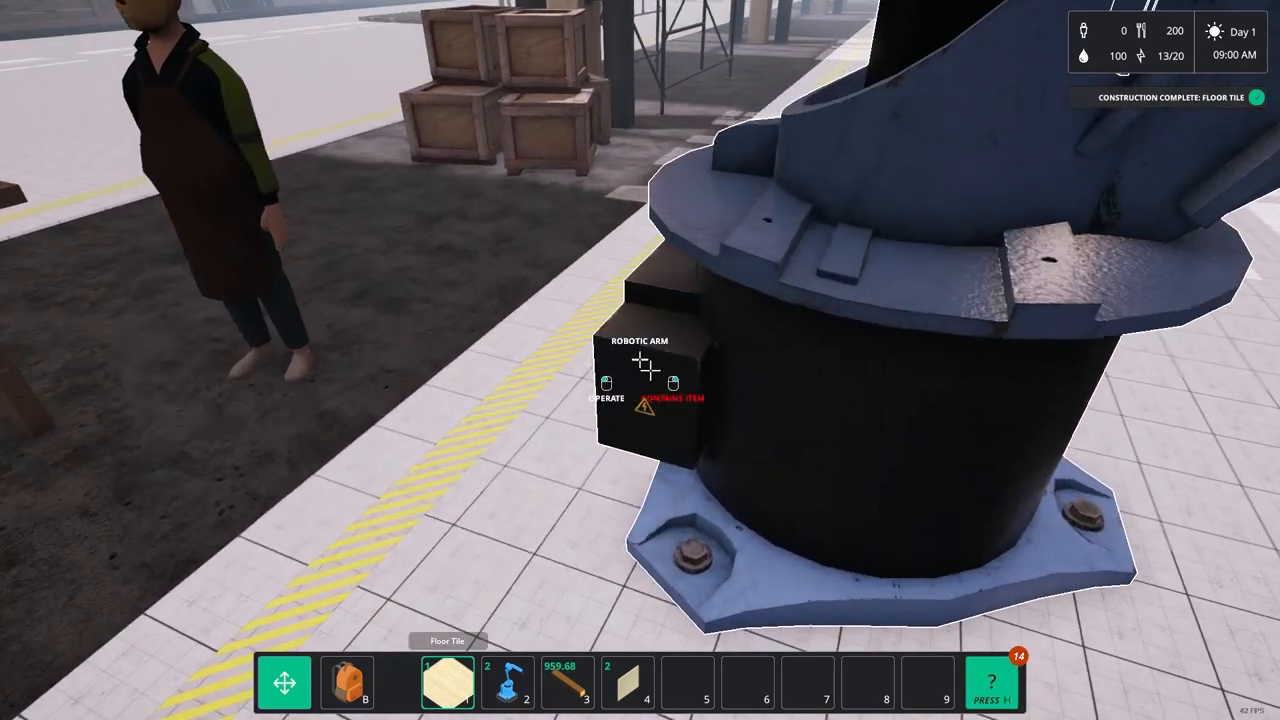
# Retrieve the newly completed floor tile from the arm beside the plank stack
pyautogui.click(644, 368)
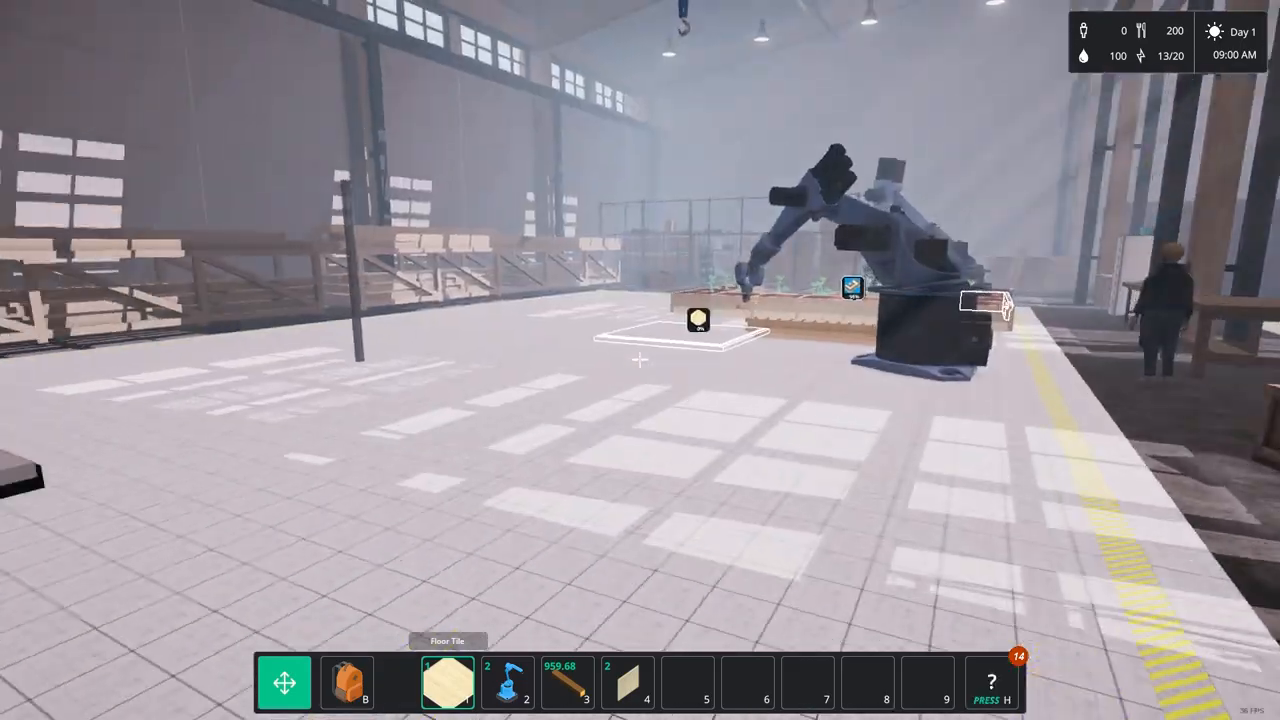
pyautogui.moveTo(640, 360)
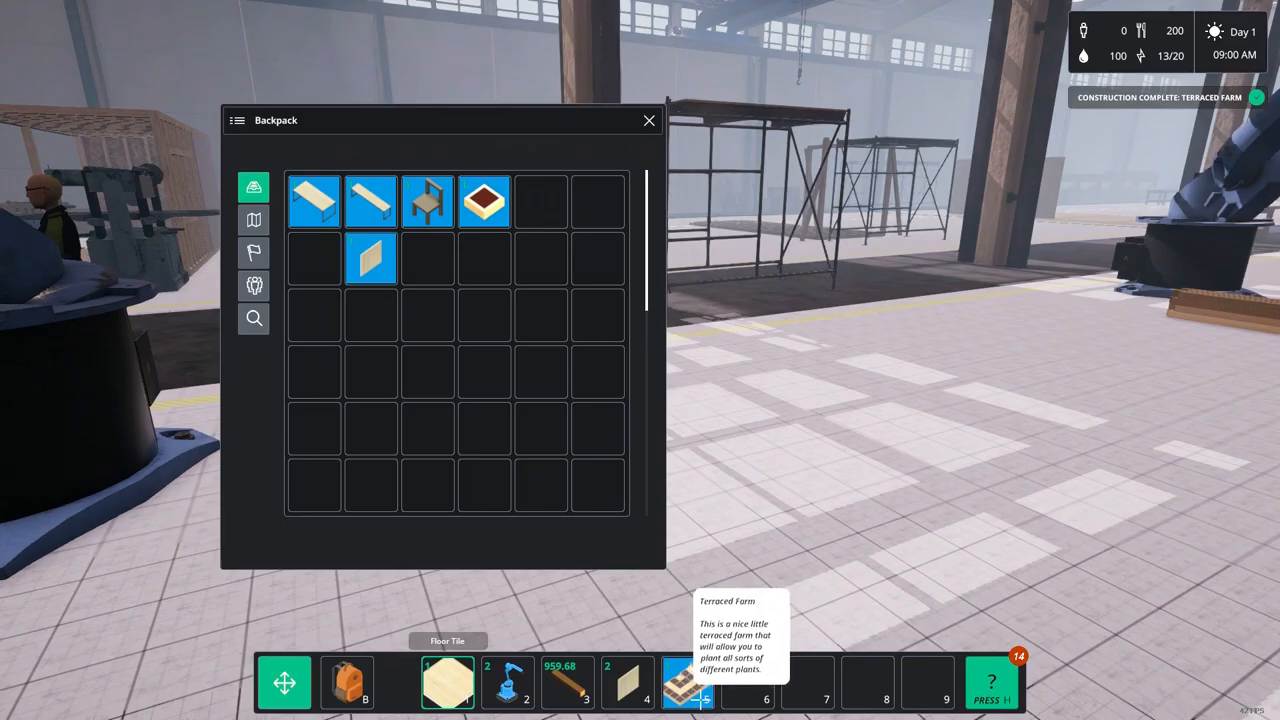
# Pick up the completed Terraced Farm and confirm it sits in the backpack
pyautogui.click(648, 120)
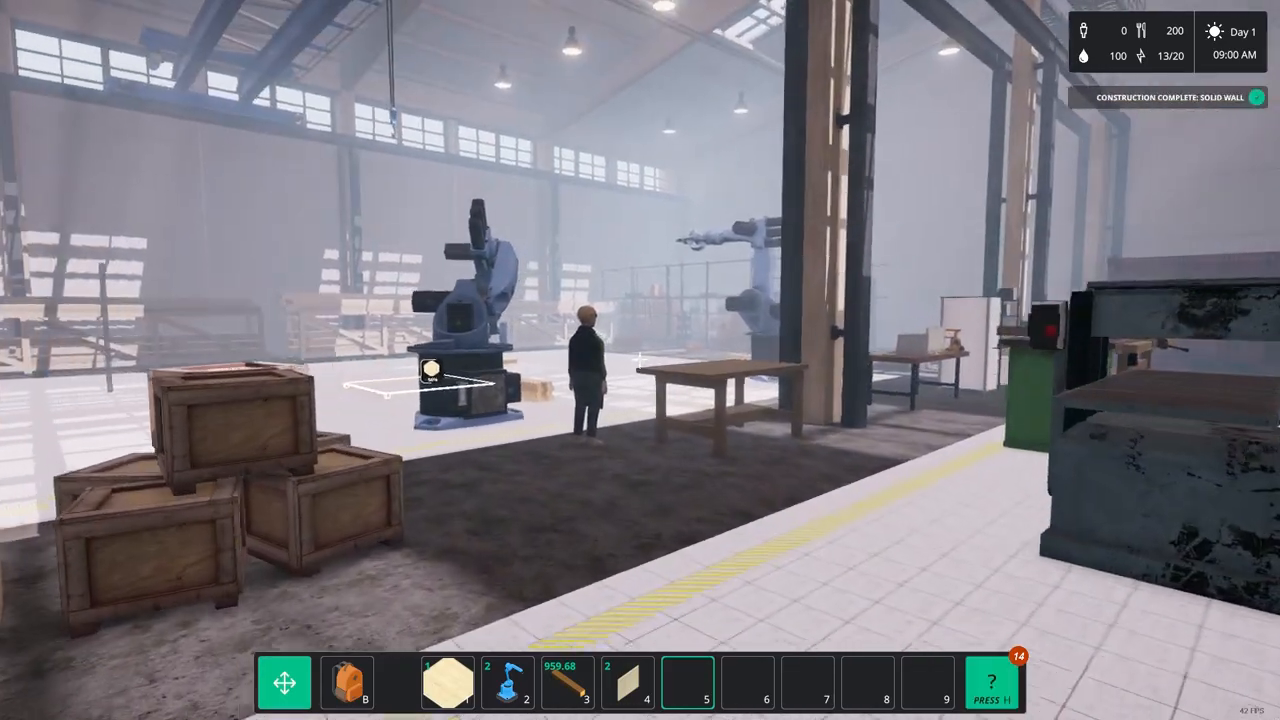
pyautogui.moveTo(640, 360)
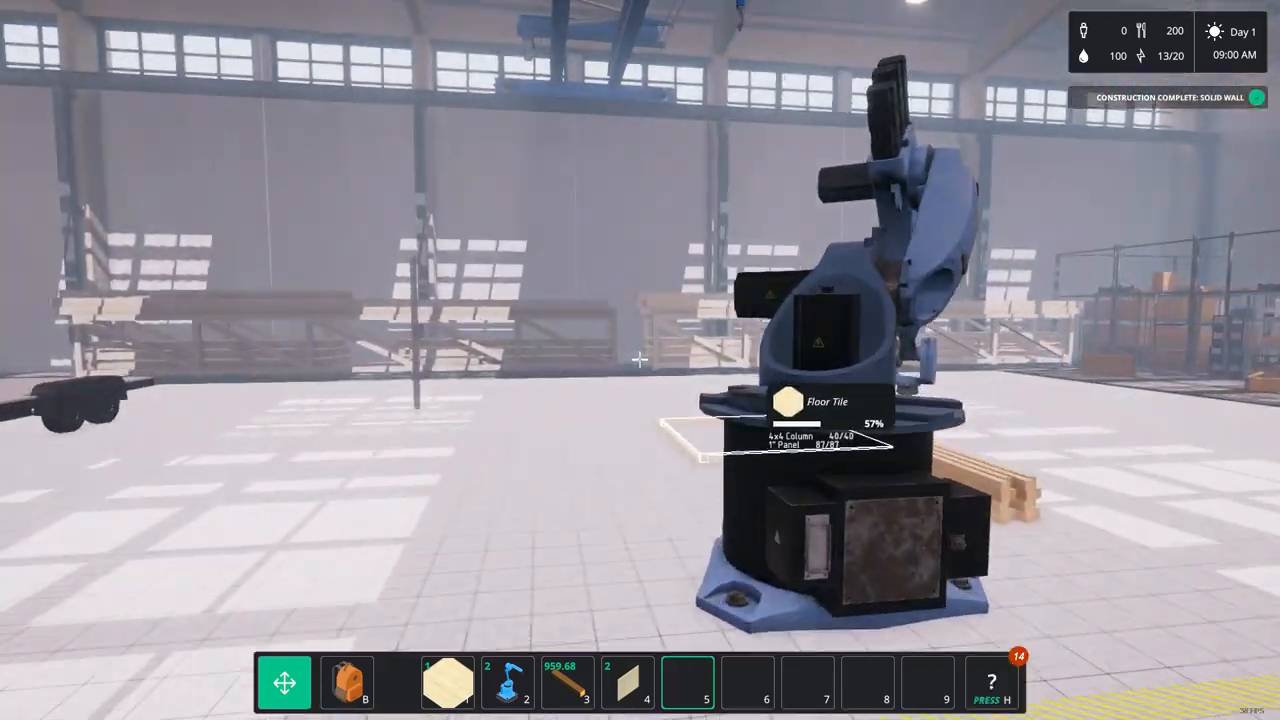